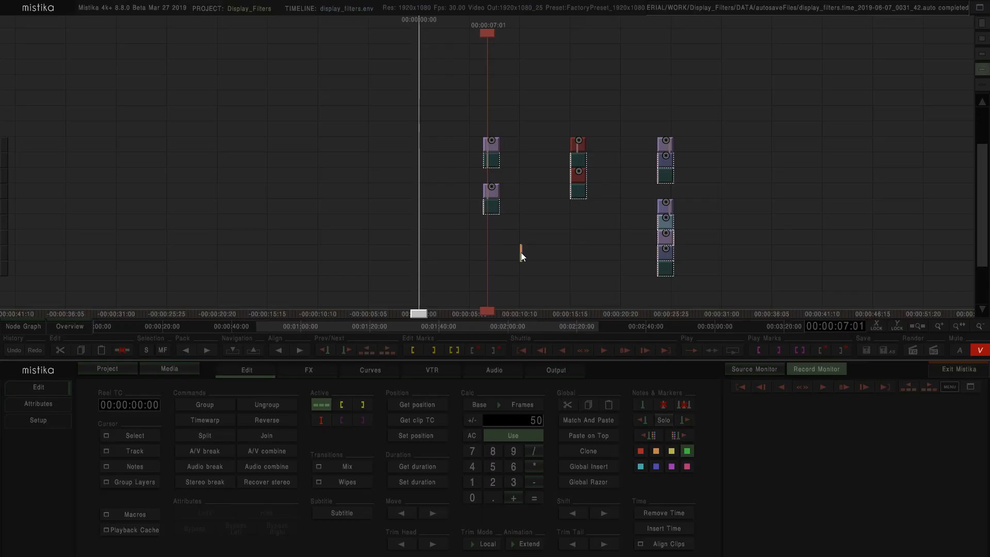
mouse_move(523, 169)
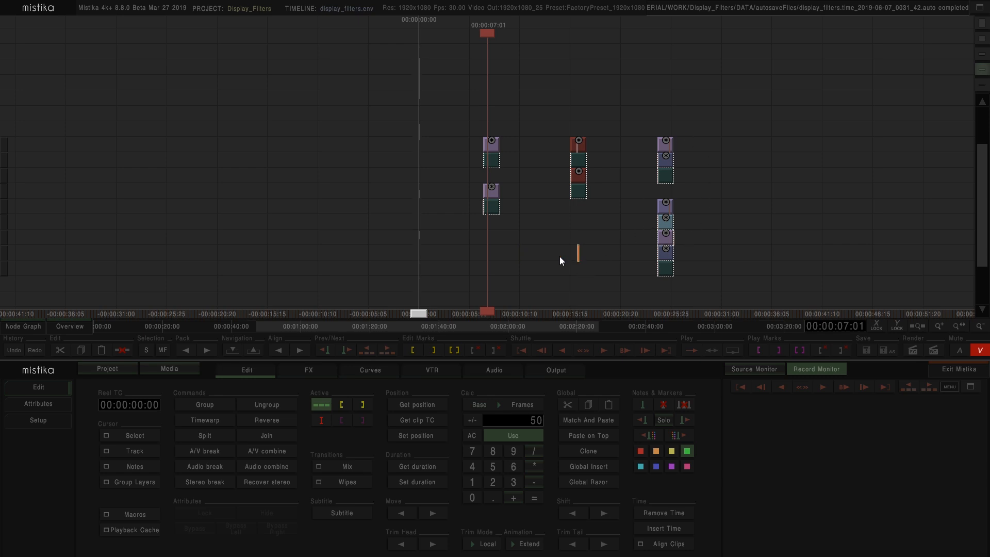
mouse_move(505, 246)
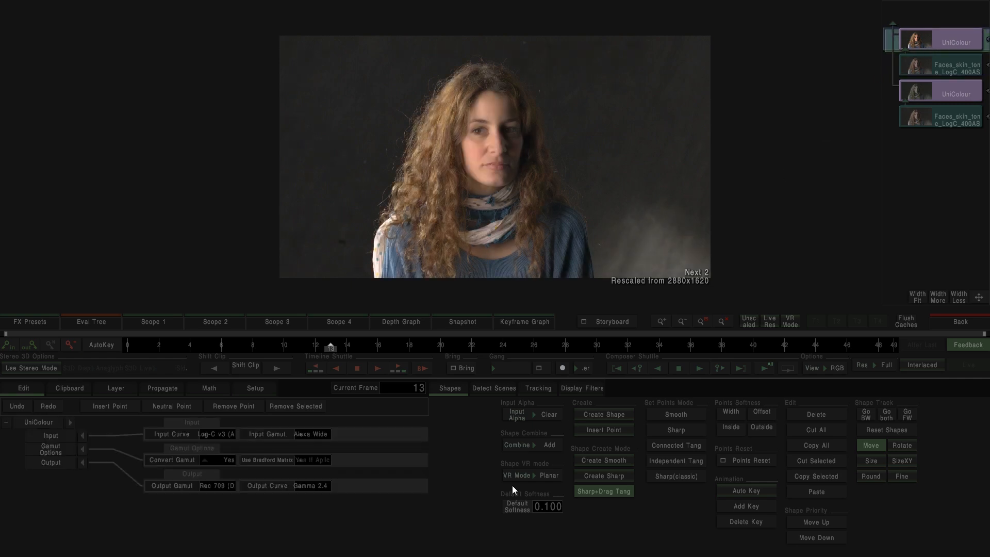
- Inspect the Log-C to Rec 709 colour stack and start creating a display filter named Arri-709
left_click(309, 435)
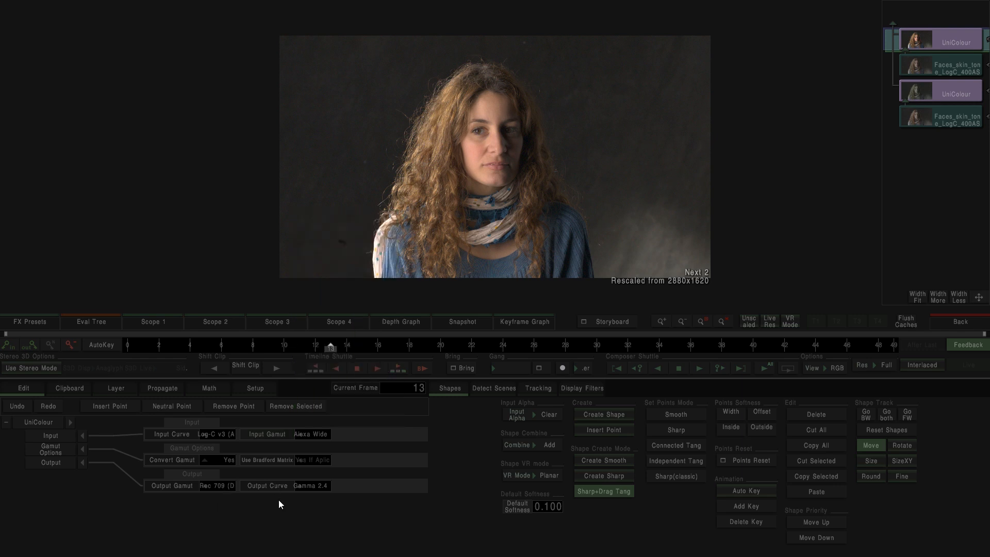
mouse_move(375, 519)
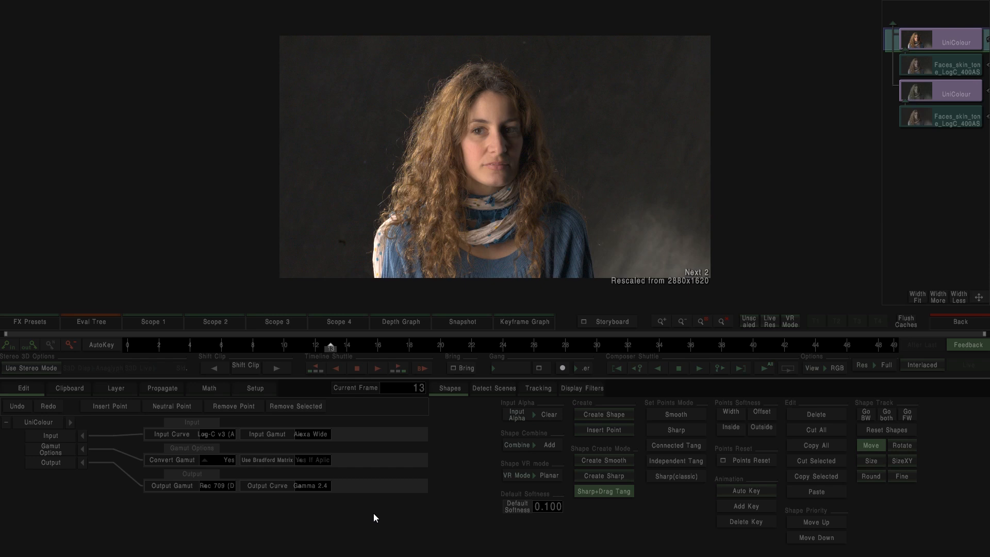
mouse_move(939, 117)
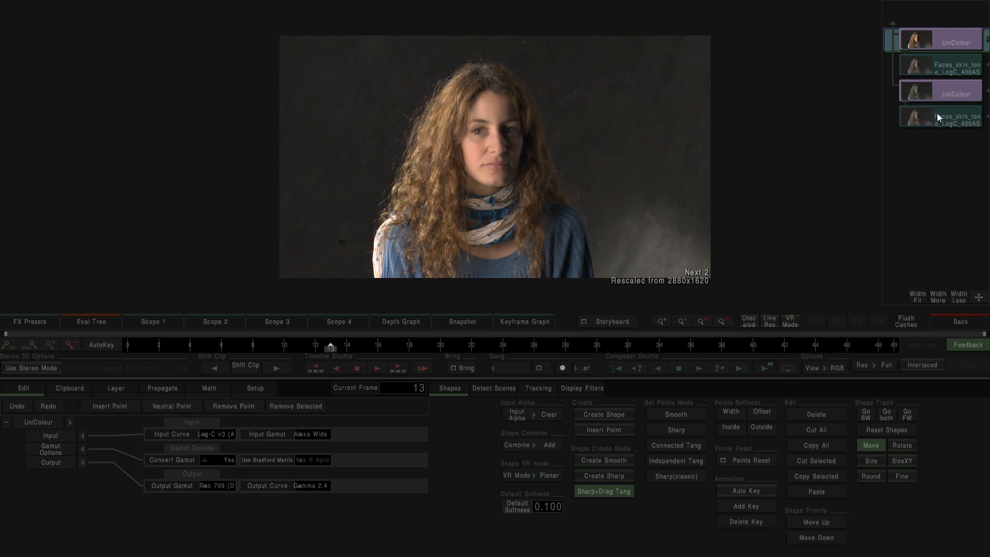
left_click(940, 91)
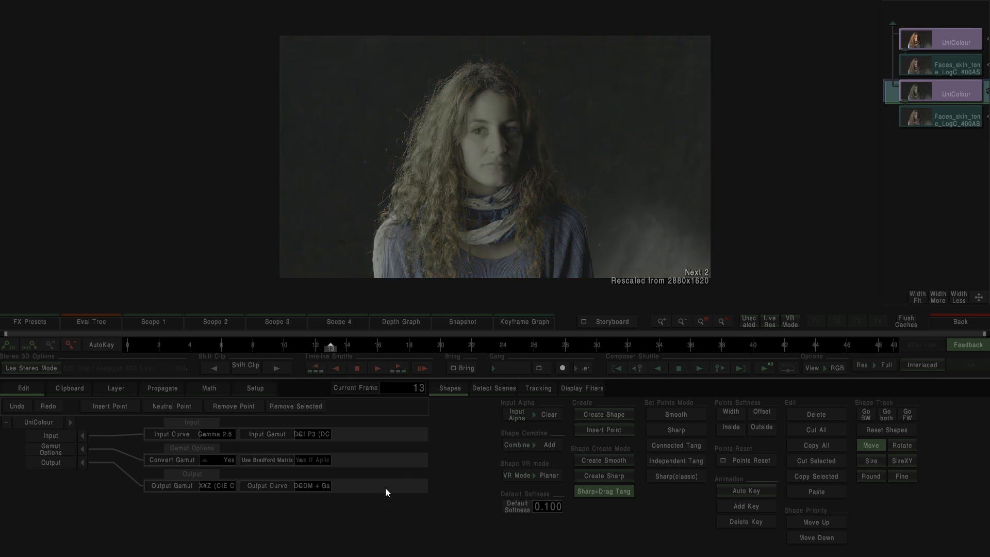
mouse_move(291, 389)
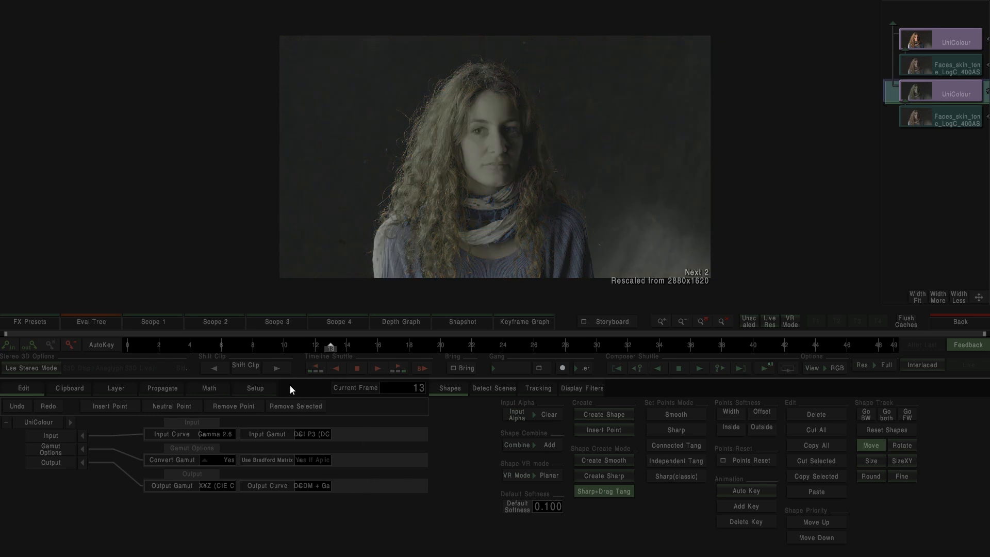
mouse_move(215, 494)
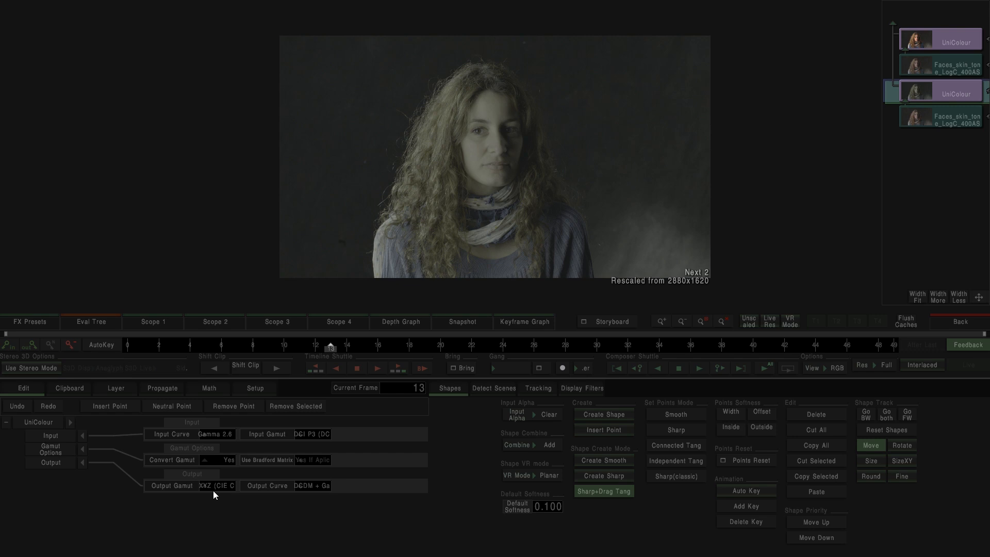
mouse_move(358, 525)
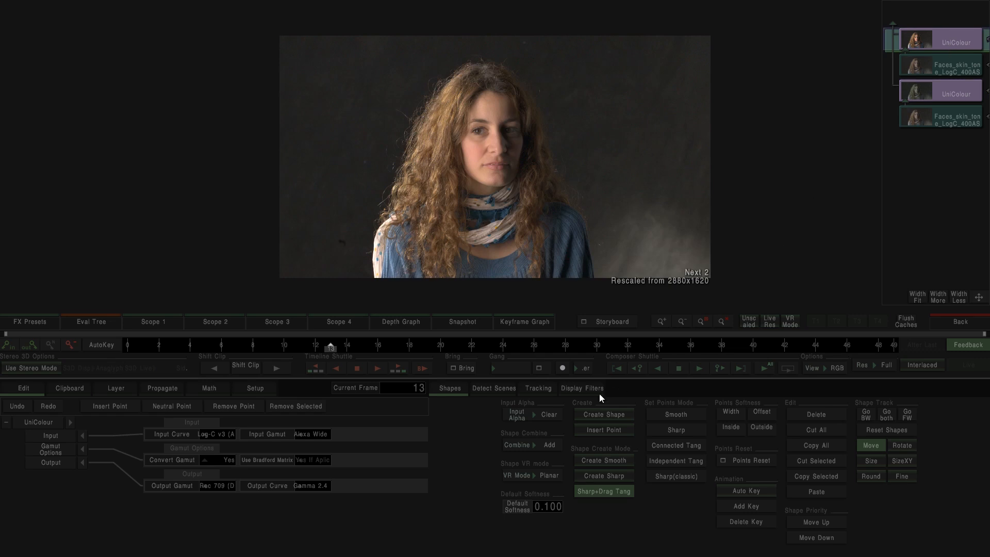
left_click(581, 388)
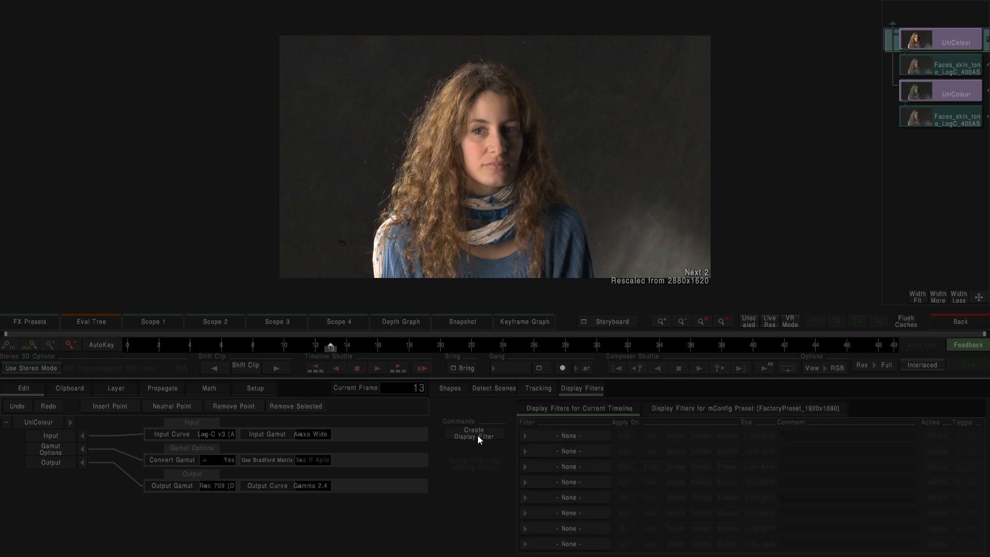
left_click(473, 433)
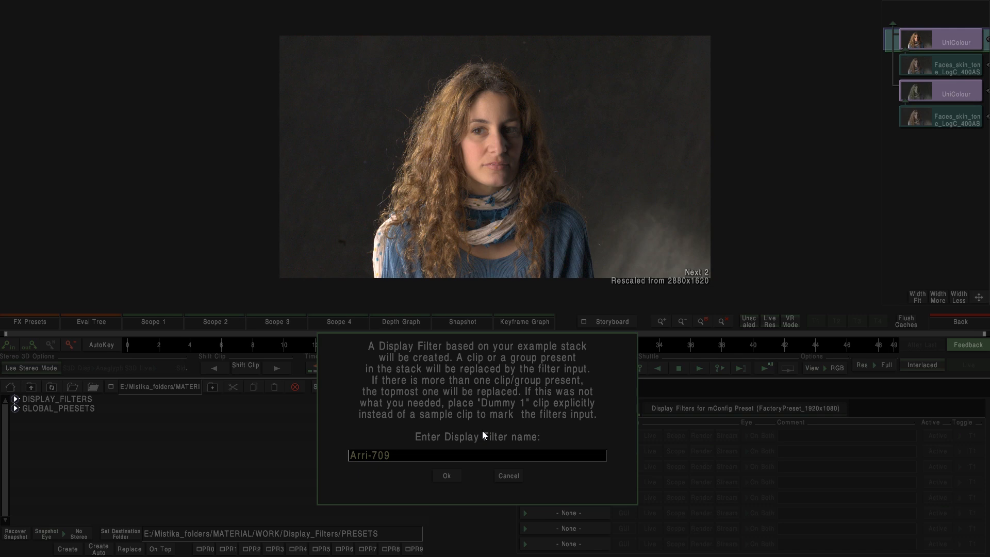
mouse_move(513, 478)
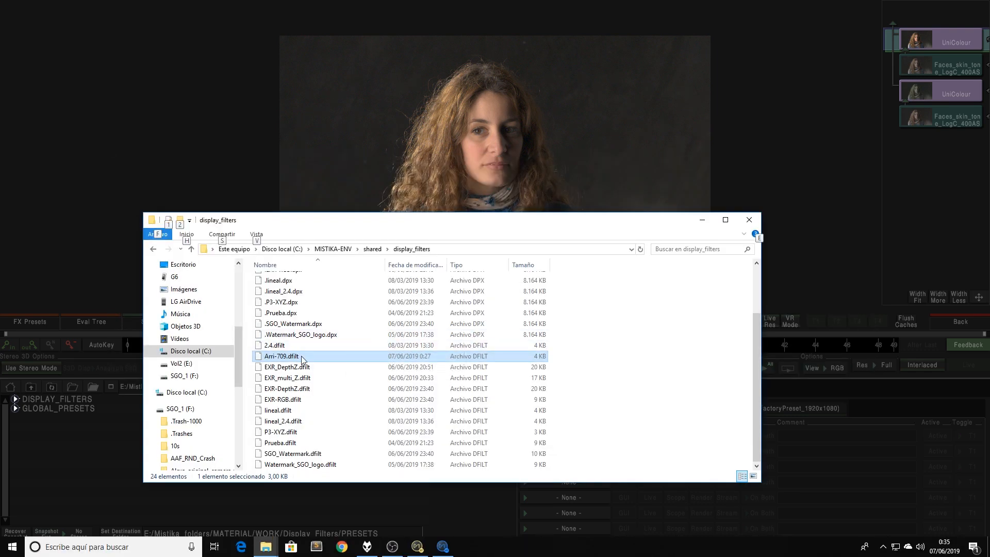
mouse_move(361, 414)
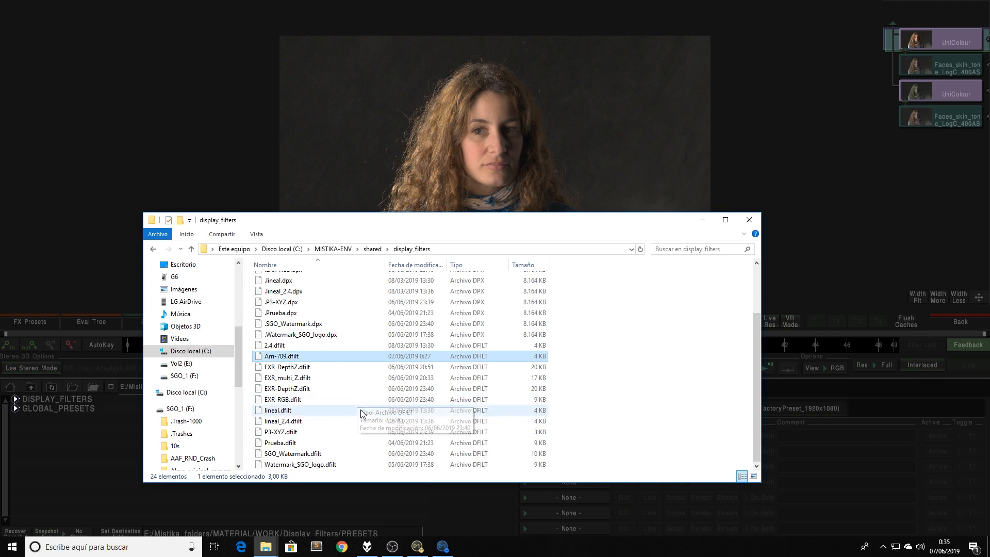
mouse_move(346, 384)
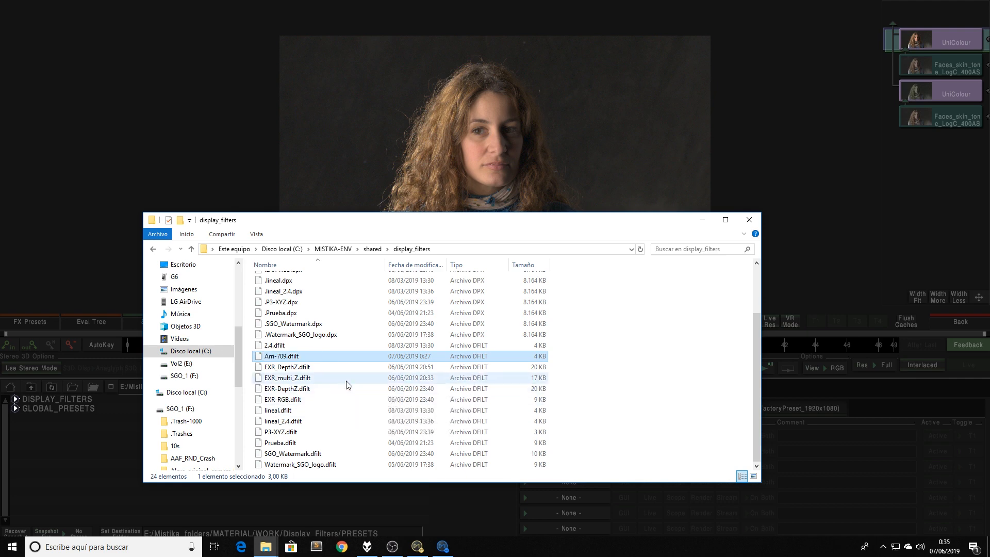
- Confirm Arri-709.dfilt appears in the second shared display_filters folder, then return to Mistika Workflows
key("alt+tab")
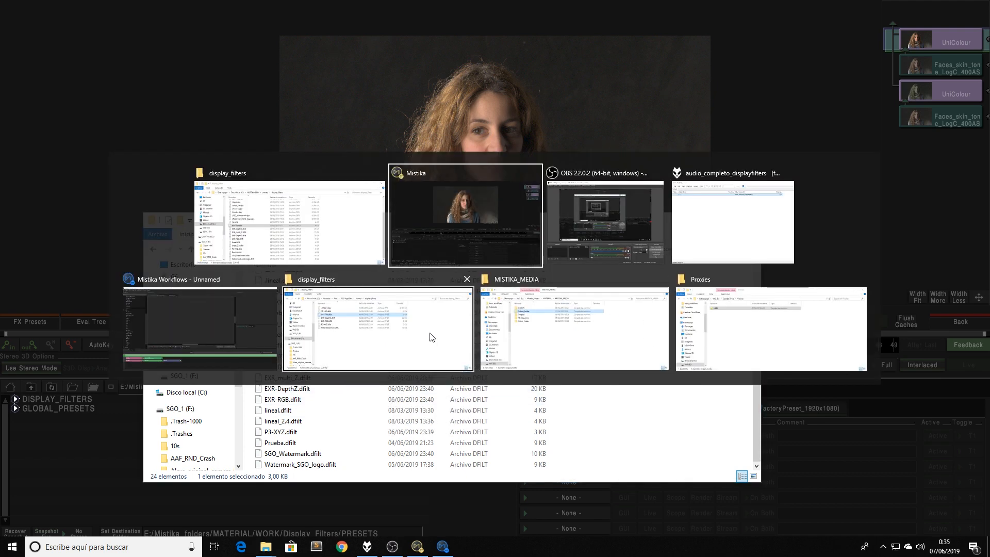
left_click(378, 327)
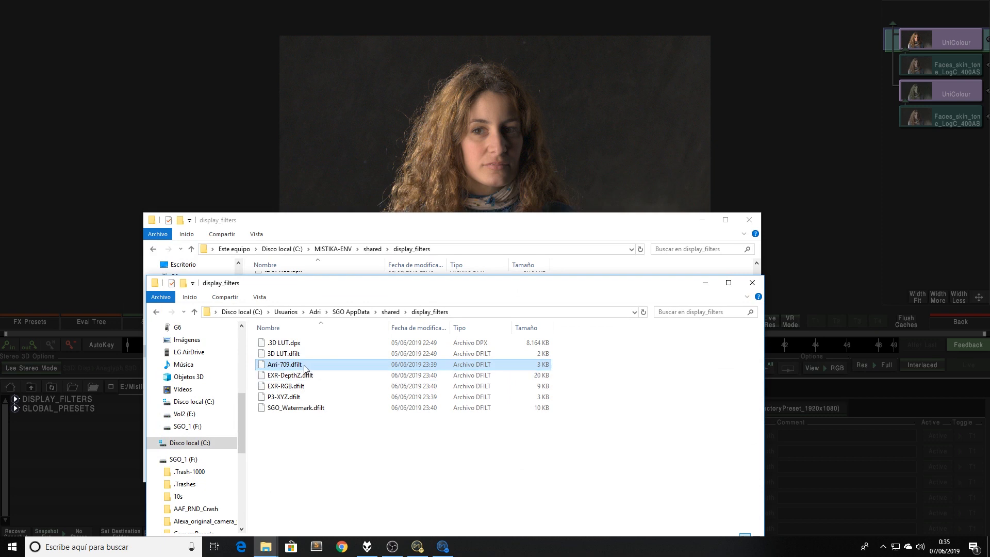
mouse_move(353, 468)
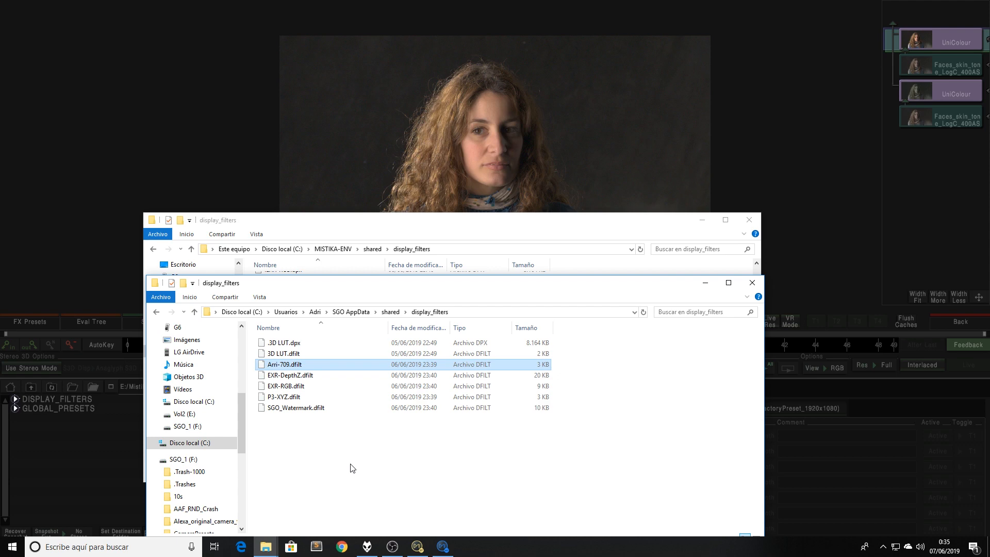
left_click(442, 546)
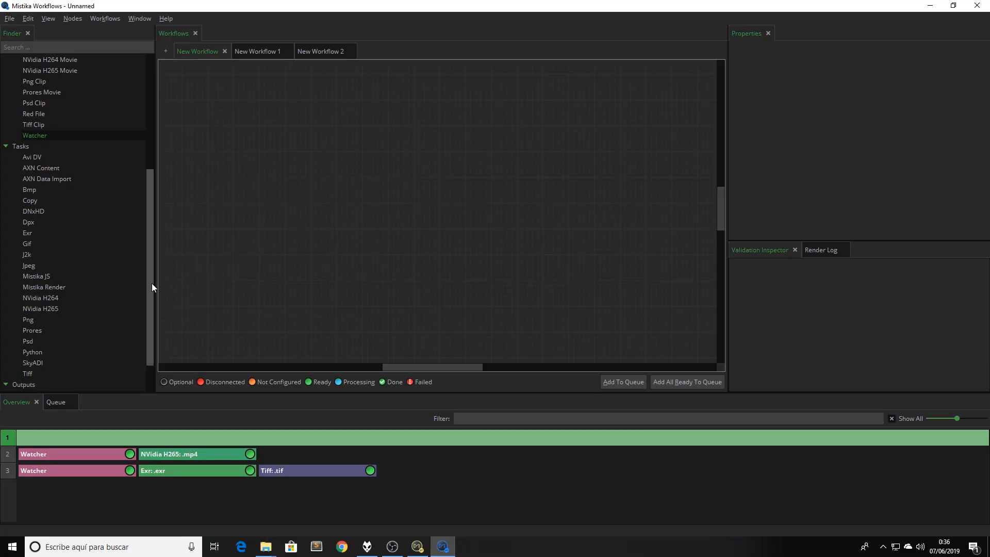
- Point the new ArriFile input node at the ArriRAW media folder and review its properties
scroll("up", 3)
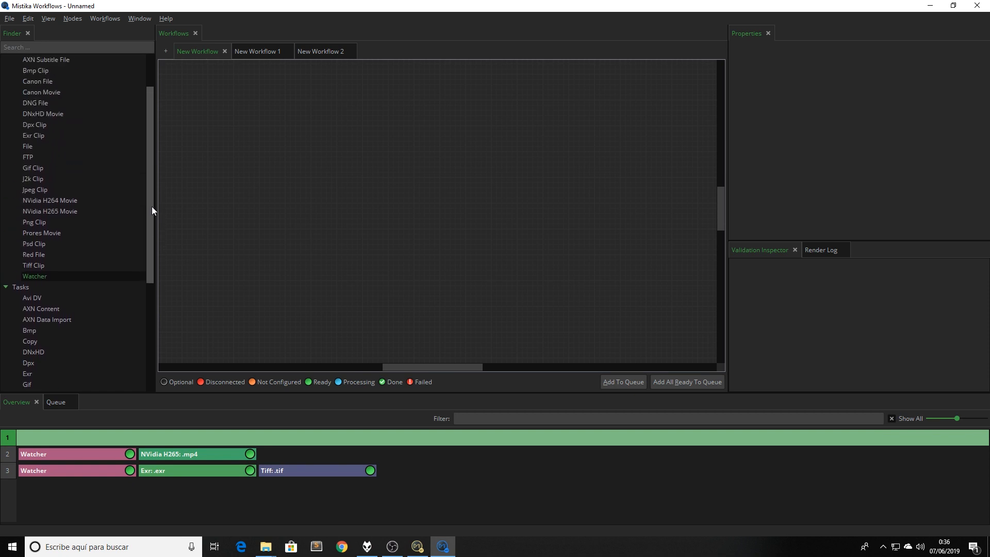
scroll("up", 3)
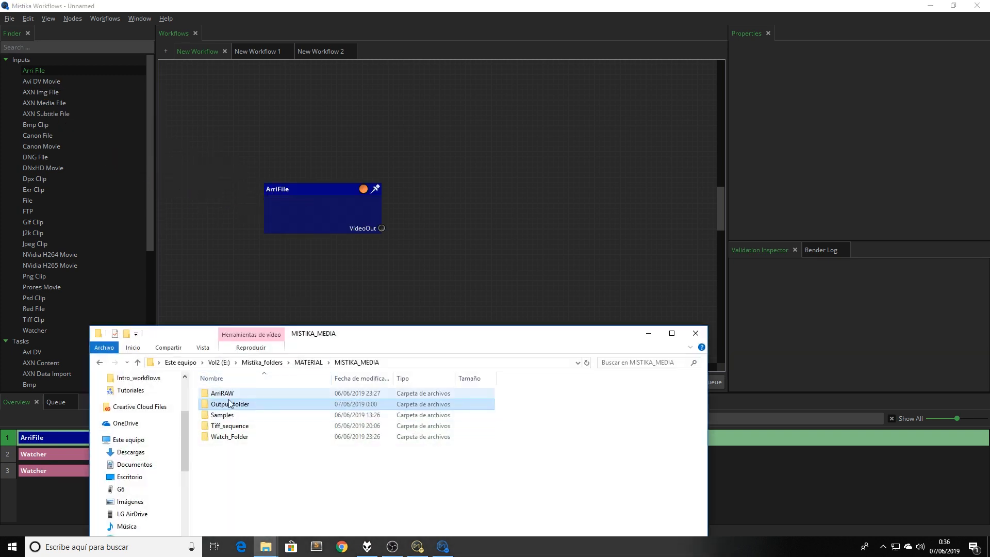
left_click(223, 393)
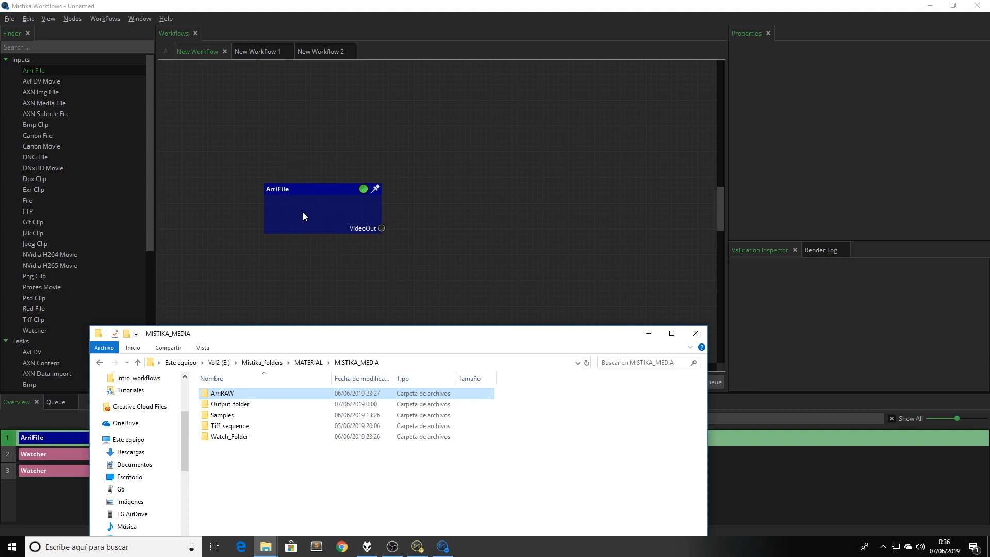
double_click(222, 393)
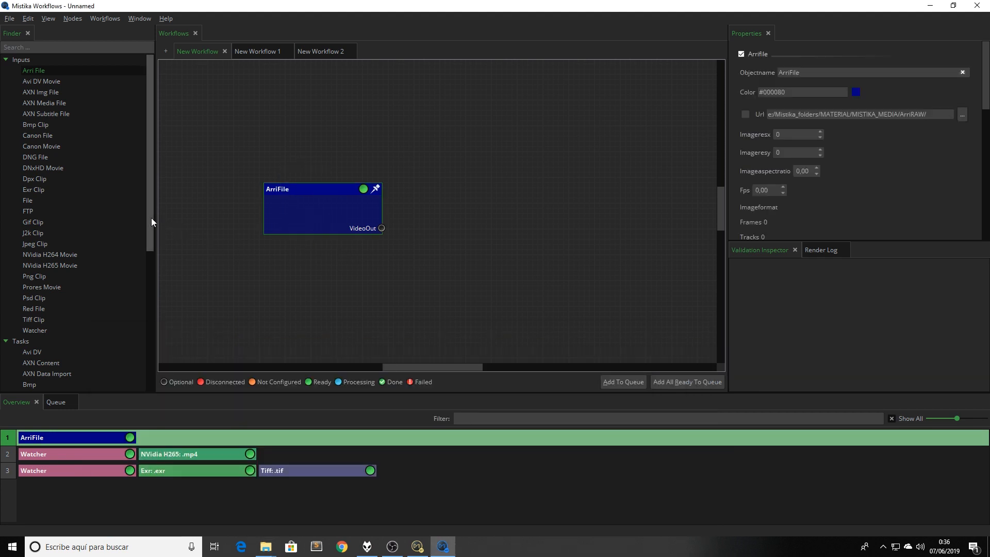
scroll("down", 3)
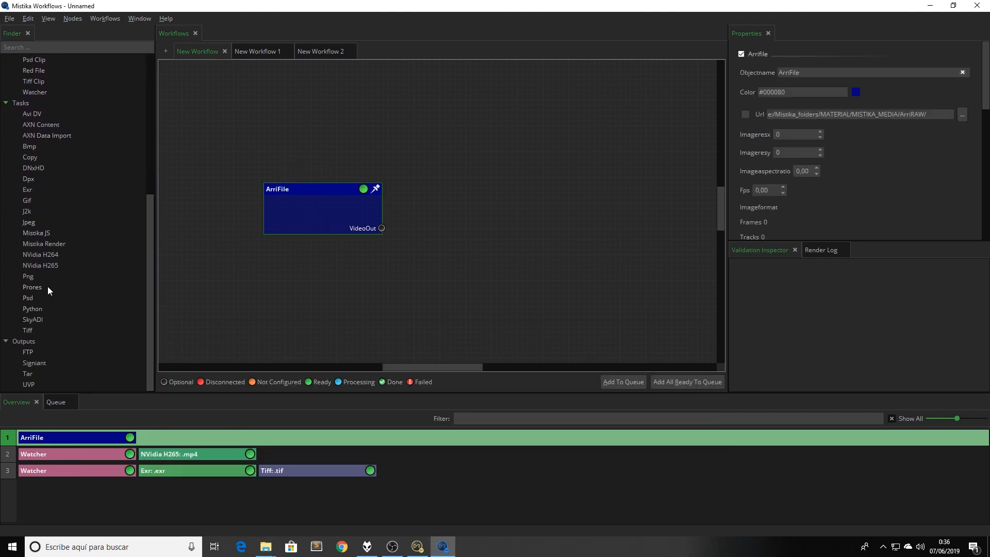
mouse_move(32, 288)
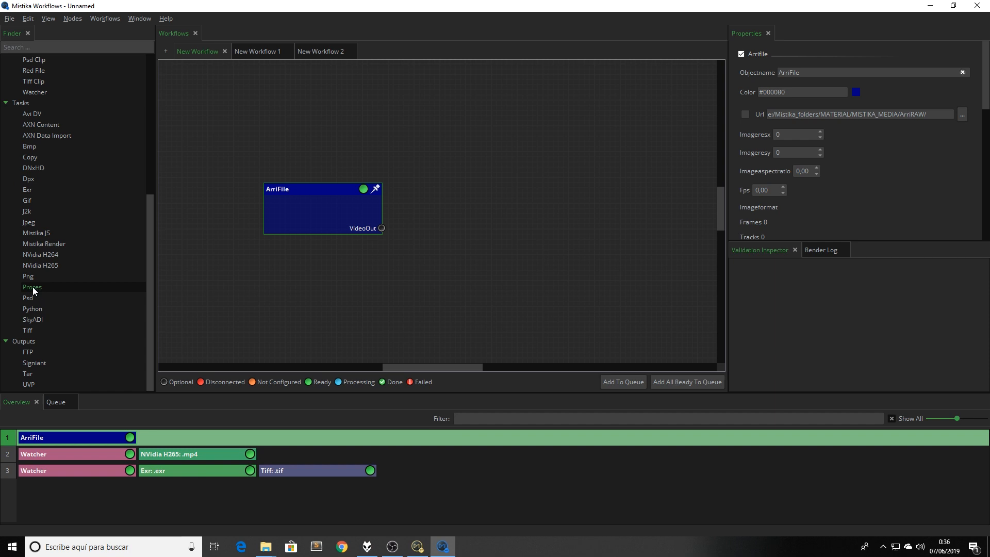
- Add a ProRes task after the ArriFile input, set its DisplayFilter to Arri-709 and check the queue list
double_click(32, 286)
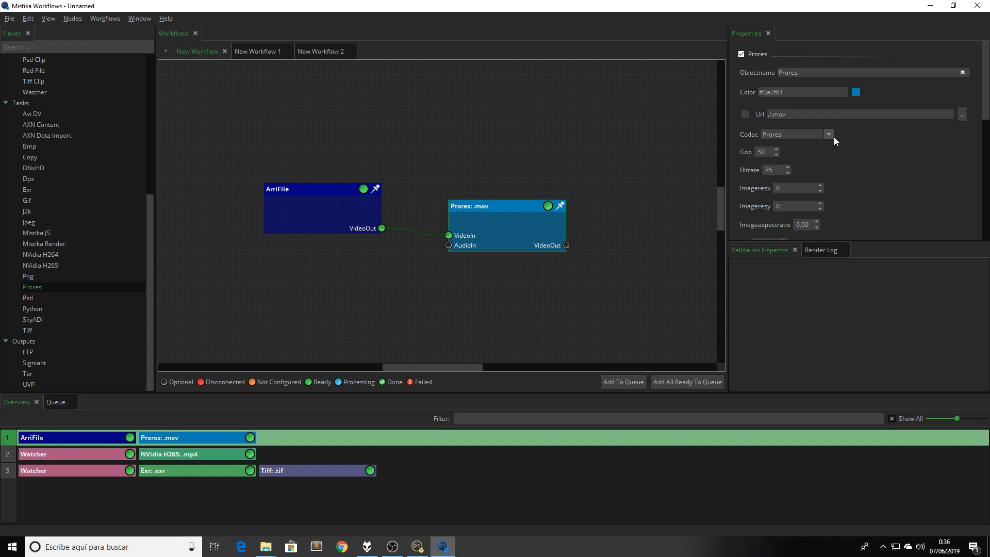
scroll("down", 3)
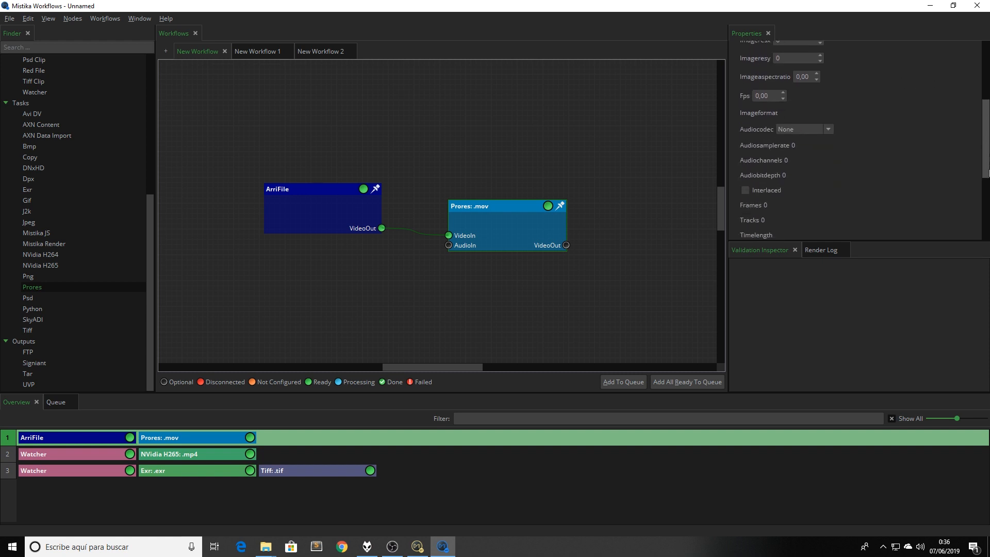
scroll("down", 3)
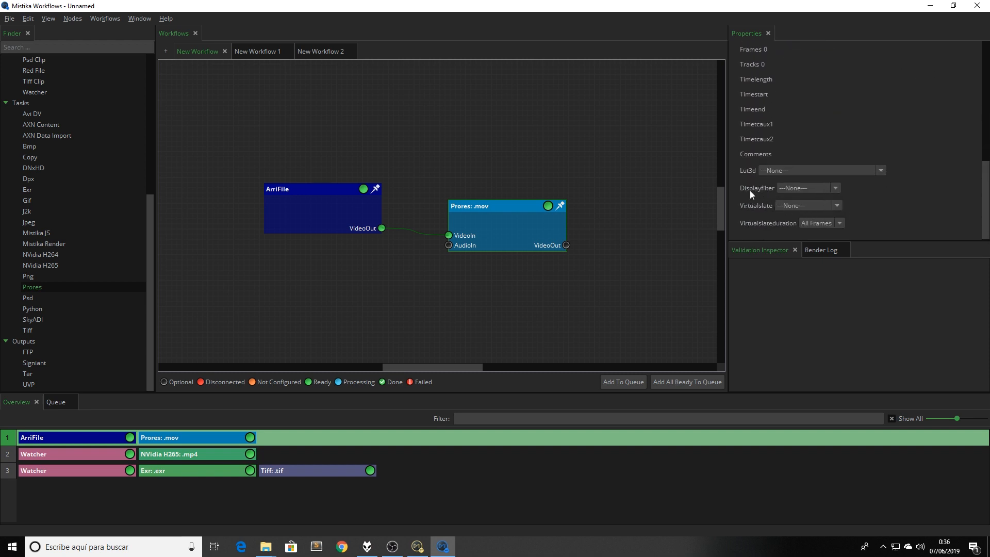
left_click(835, 188)
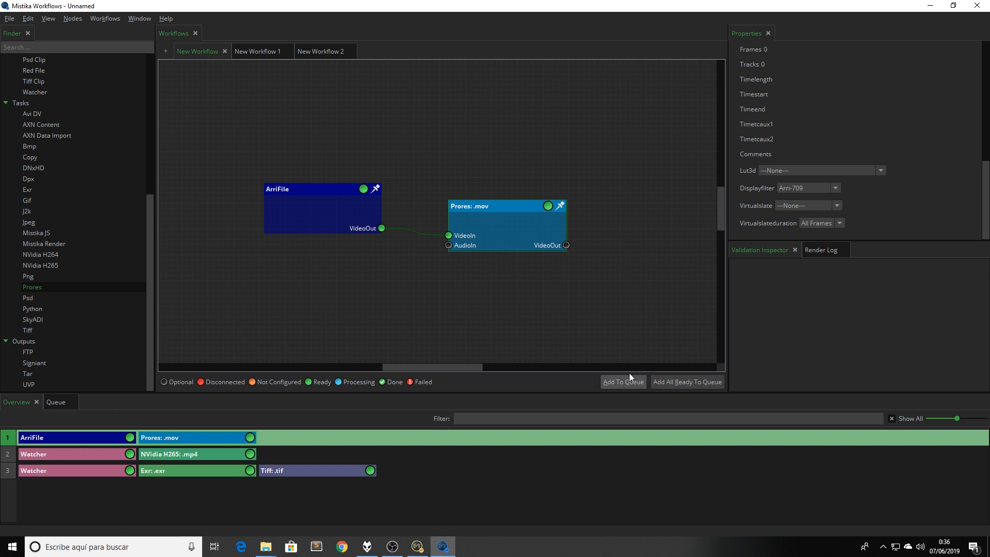
mouse_move(520, 410)
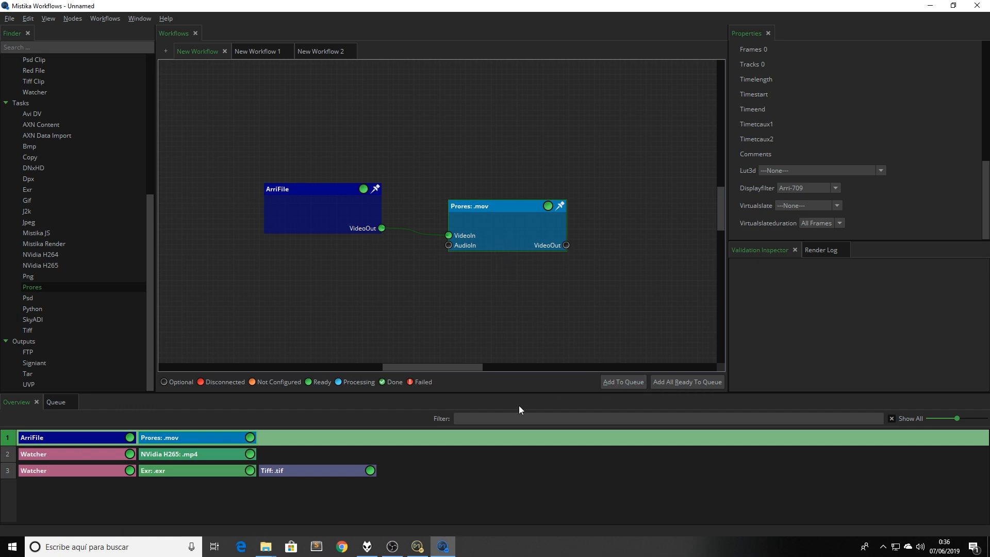
left_click(56, 401)
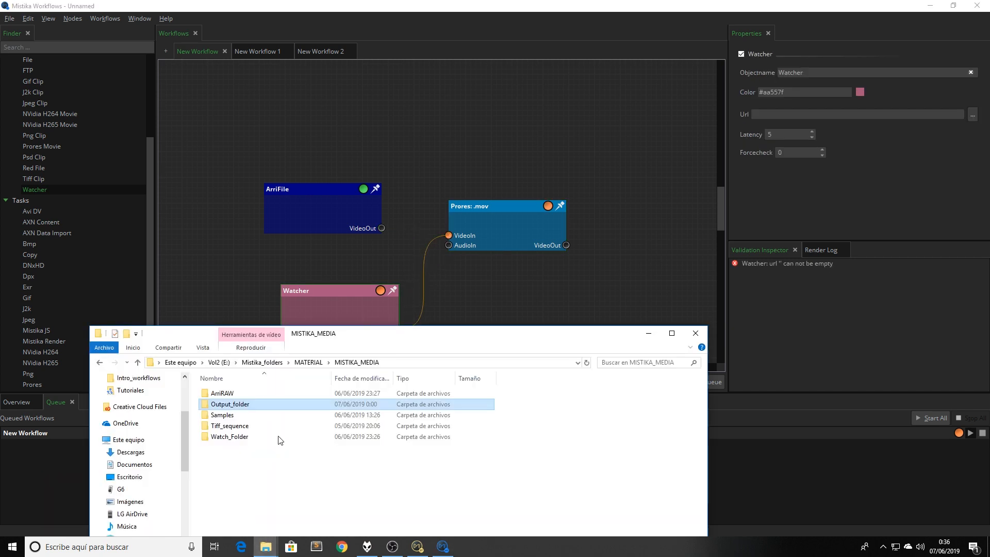
- Point the Watcher node's Url at the Watch_Folder in MISTIKA_MEDIA
left_click(229, 436)
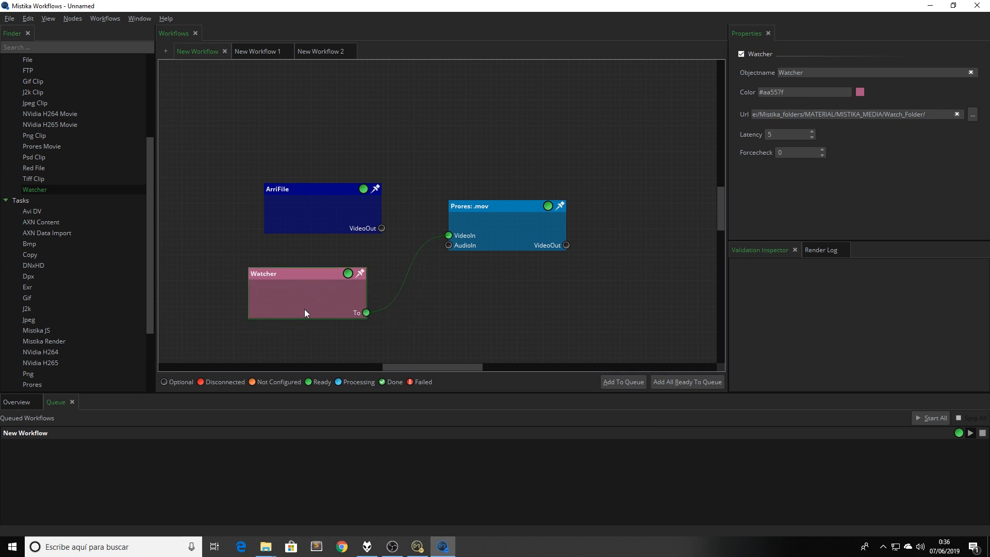
mouse_move(476, 312)
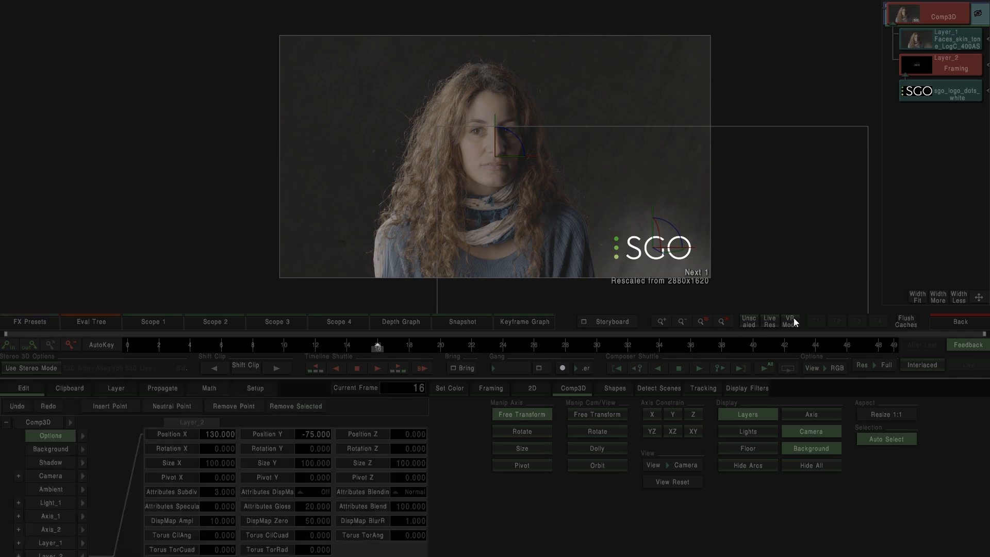
- Verify SGO_Watermark exists in the filter list and the shared display_filters folder, then return to Workflows
left_click(747, 388)
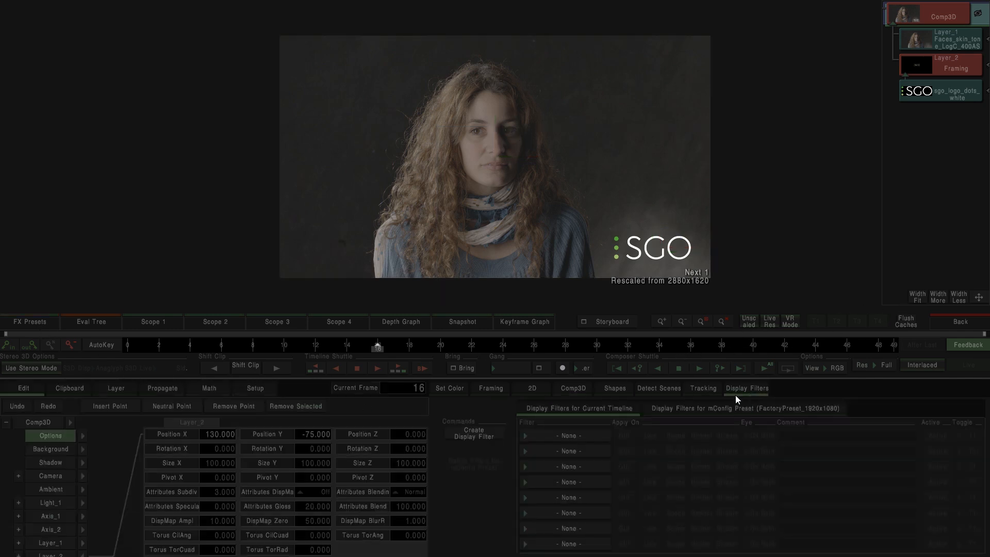
left_click(564, 435)
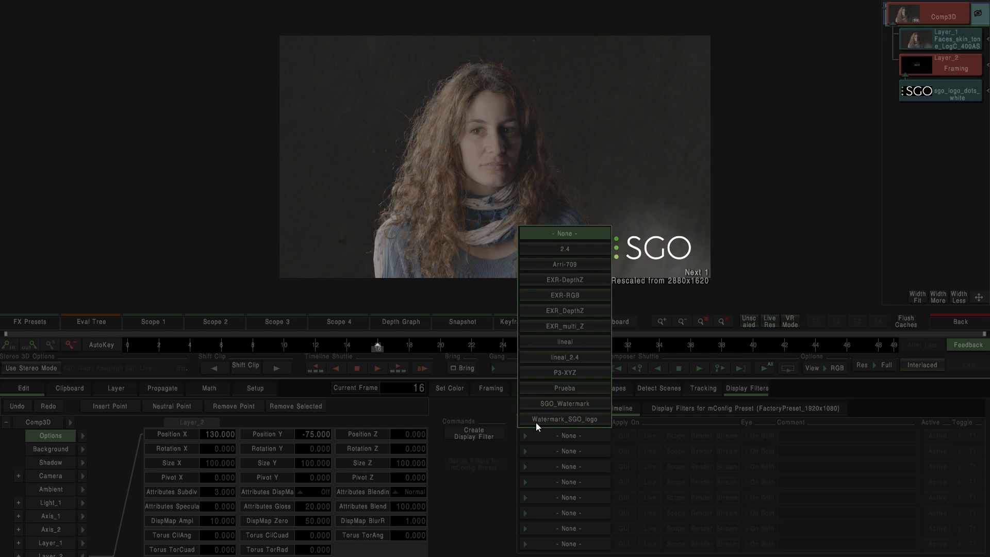
key("alt+tab")
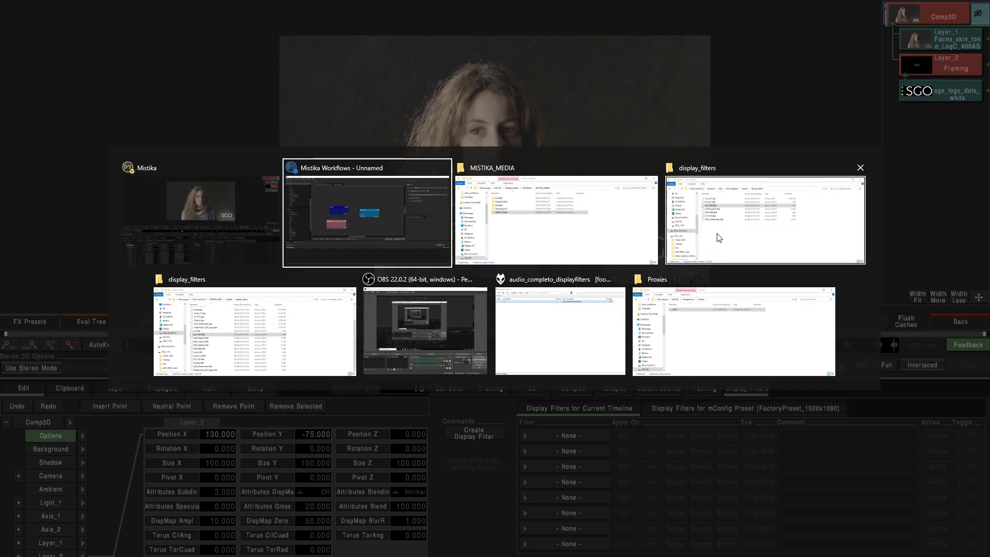
left_click(764, 221)
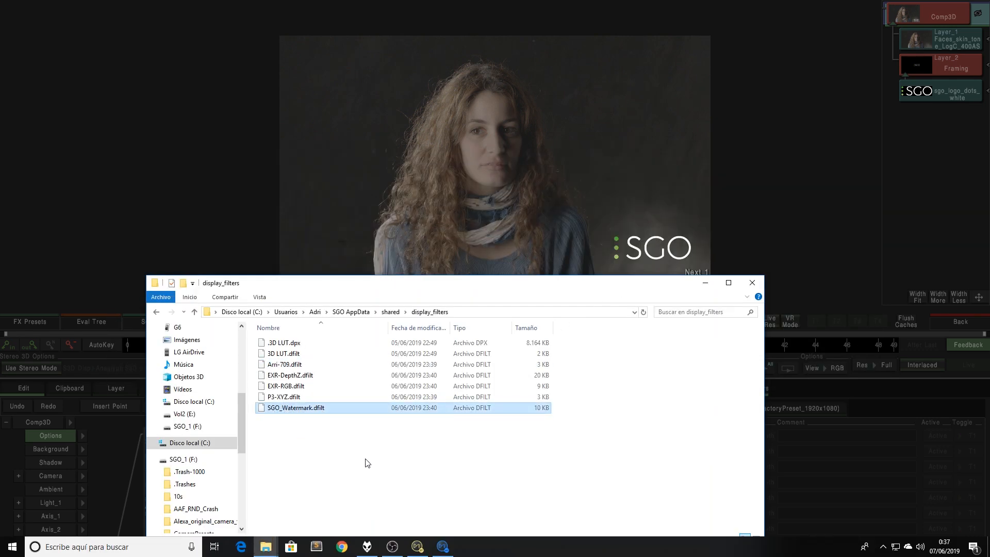
left_click(443, 547)
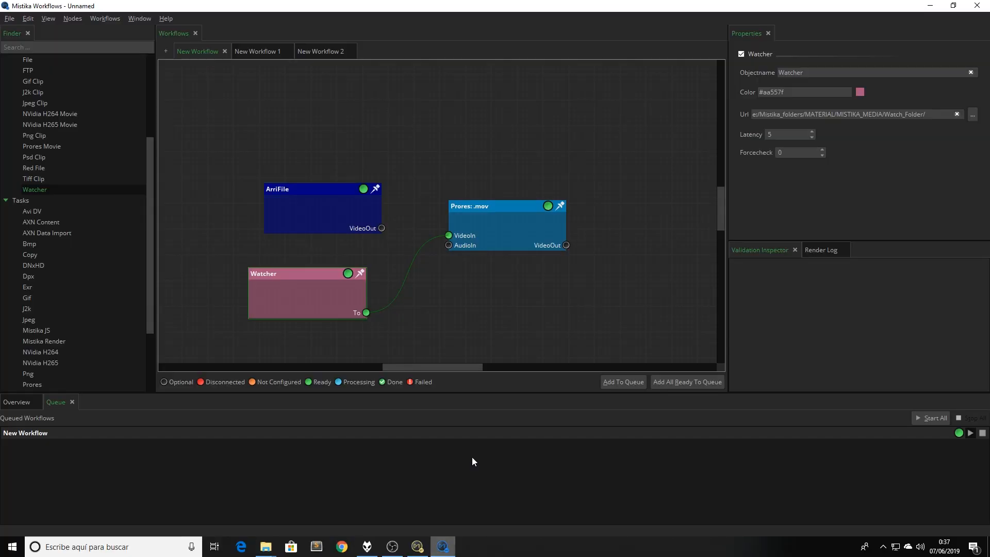
- Set the NVidia H265 node in New Workflow 1 to use the SGO_Watermark display filter
left_click(257, 51)
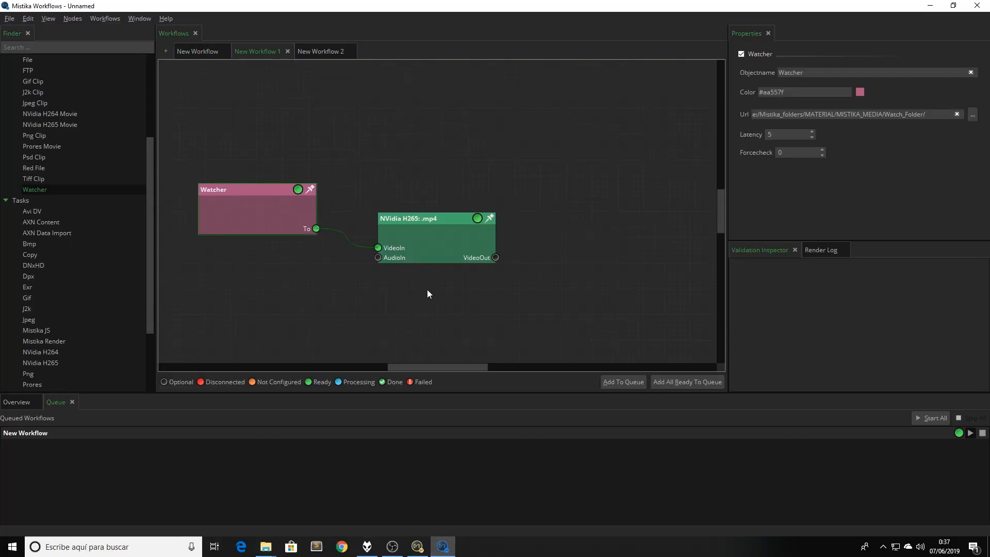
left_click(436, 237)
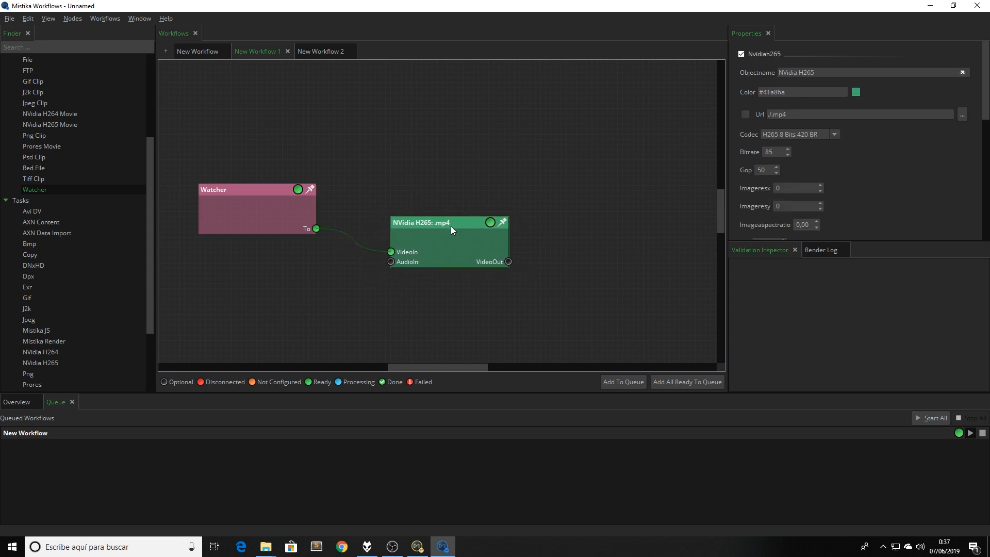
scroll("down", 3)
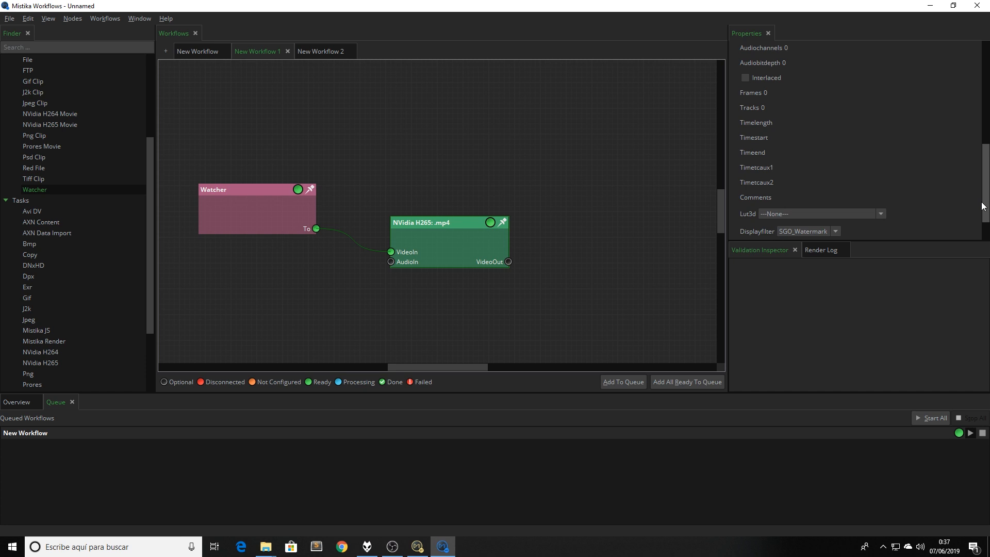
left_click(836, 188)
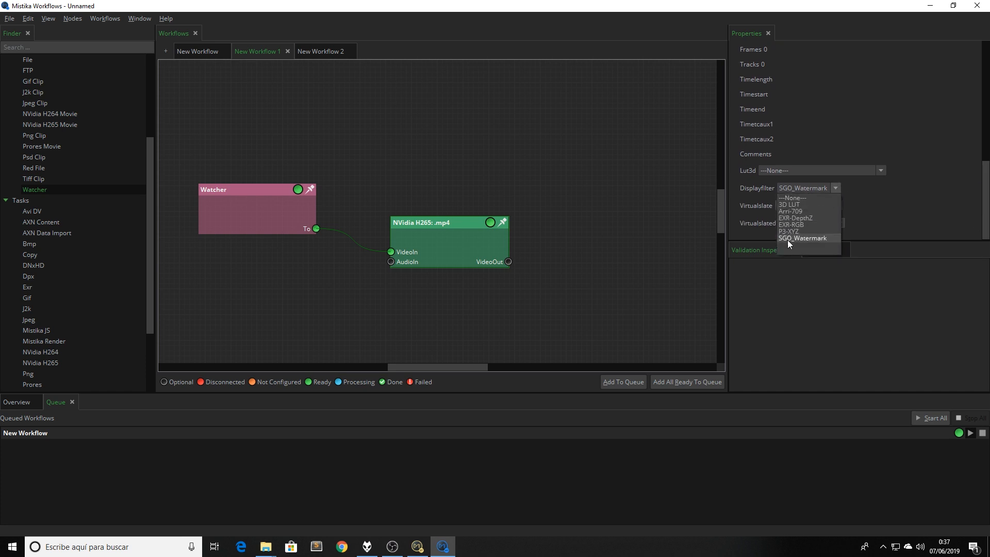
left_click(803, 239)
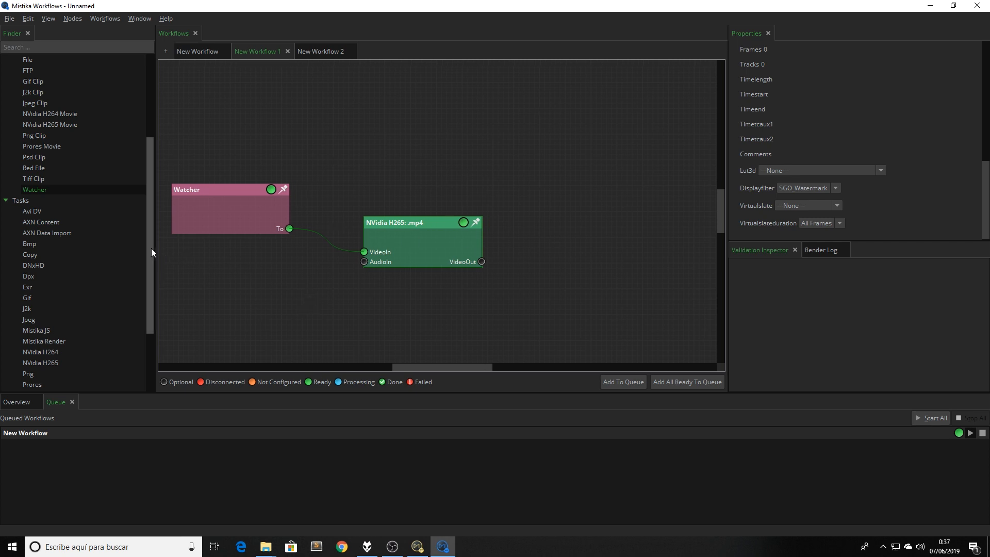
- Review the H265 node's remaining properties and bring up a File Explorer window
scroll("down", 3)
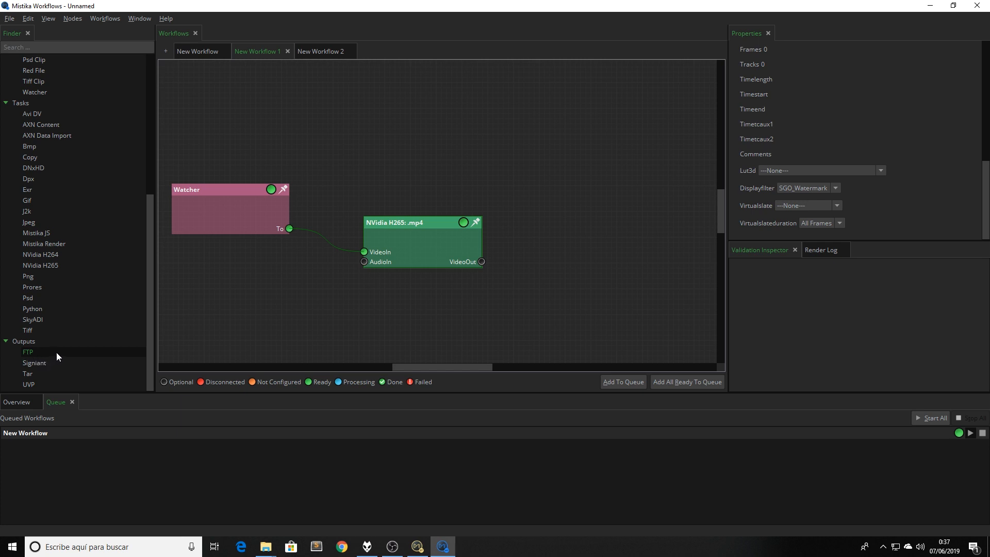
scroll("up", 3)
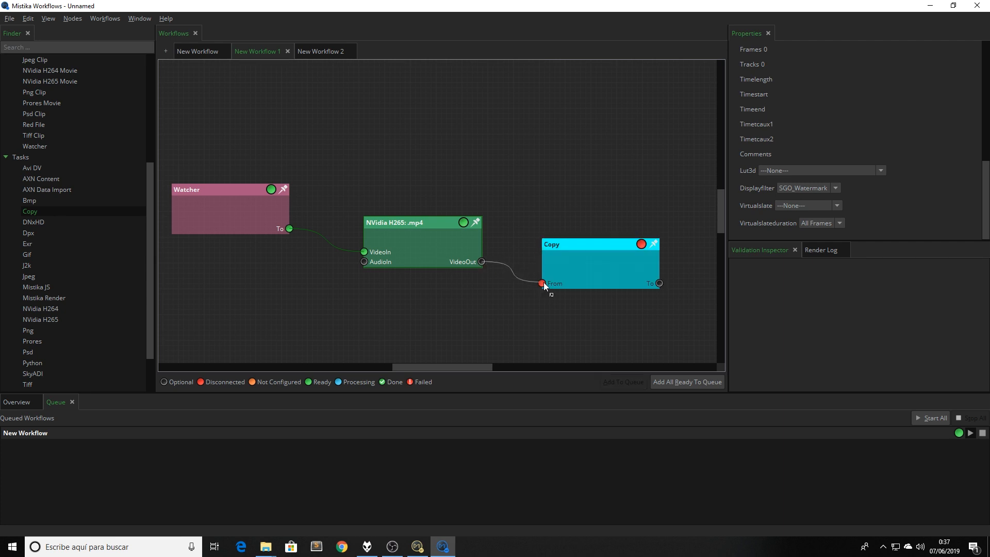
mouse_move(265, 547)
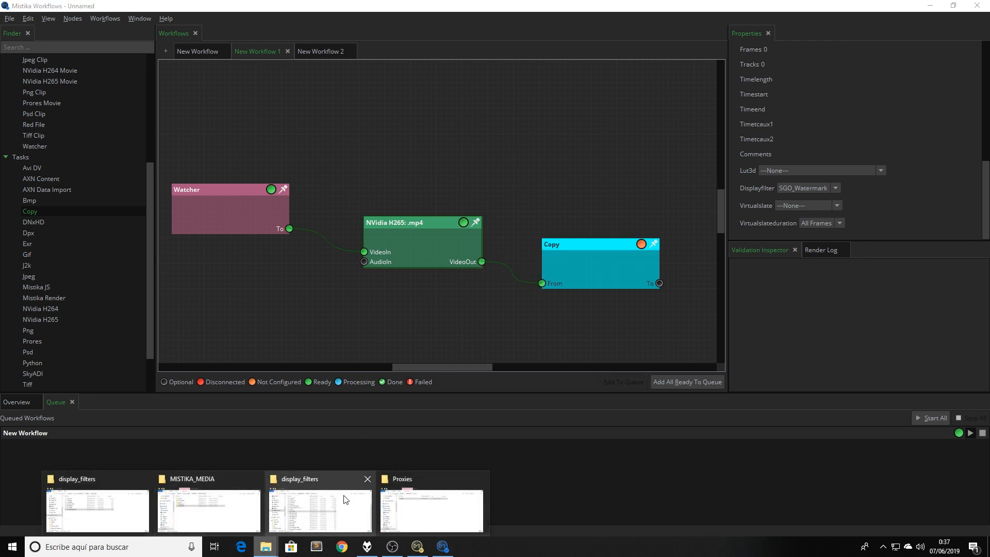
left_click(431, 505)
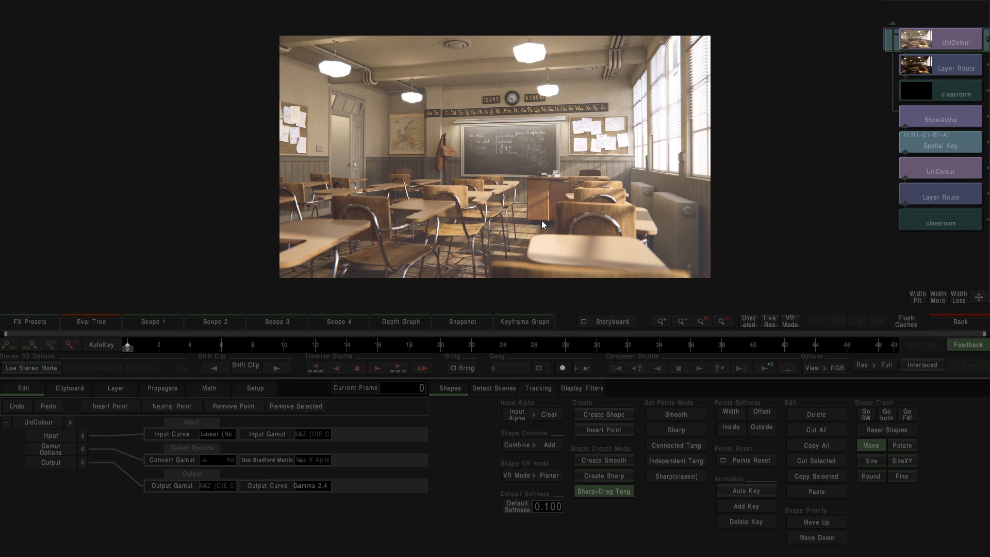
mouse_move(544, 227)
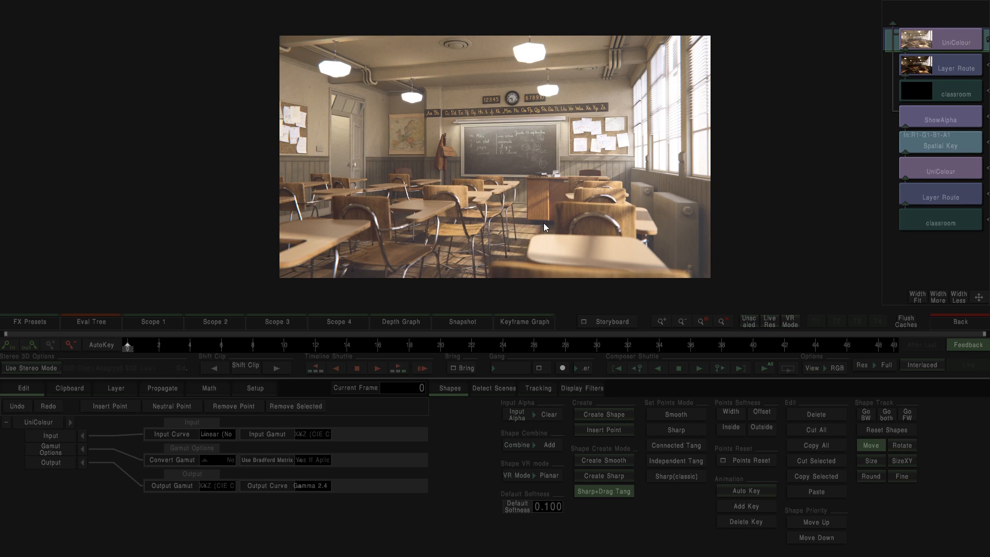
mouse_move(579, 237)
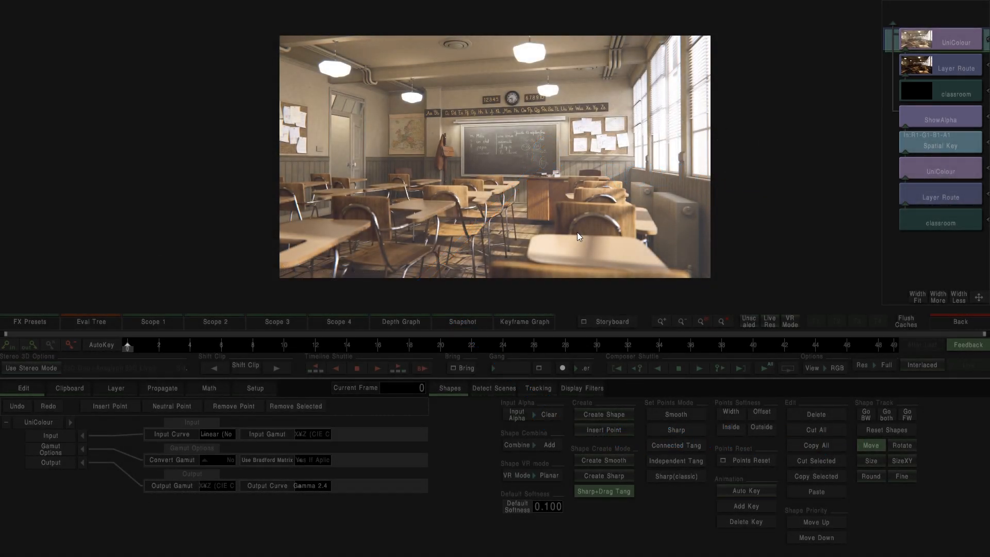
left_click(939, 223)
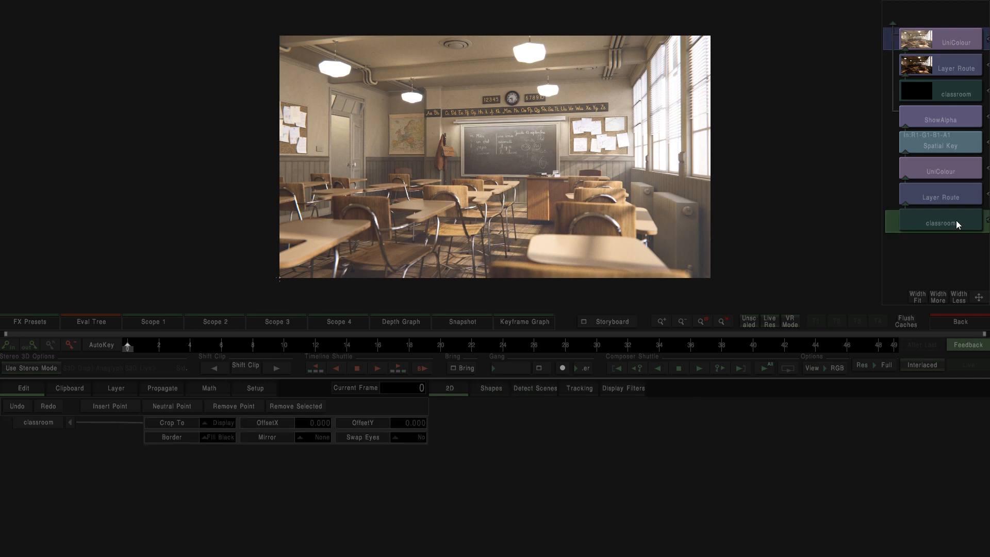
- Inspect the Layer Route and lower UniColour nodes (Linear/XYZ to Gamma 2.4) and view the converted image
left_click(941, 195)
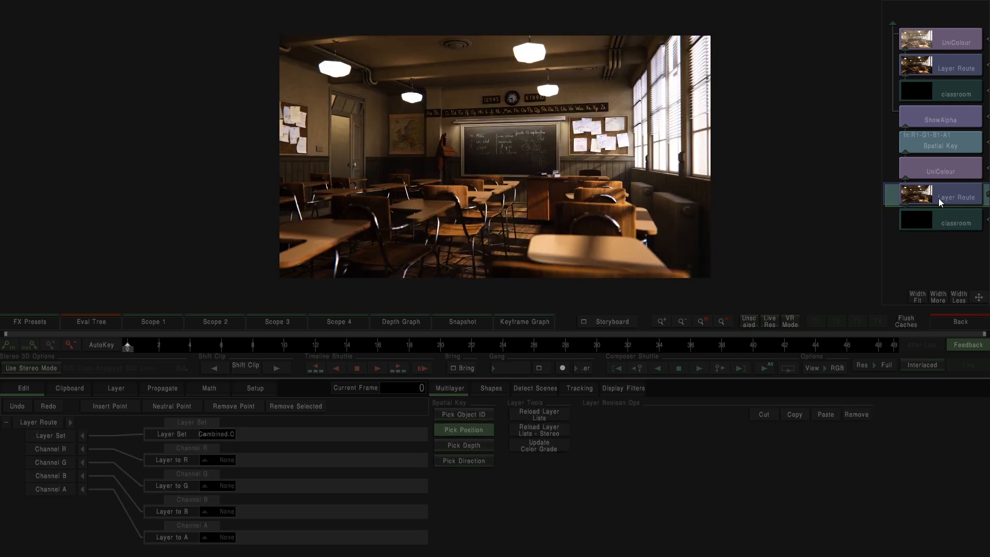
left_click(215, 434)
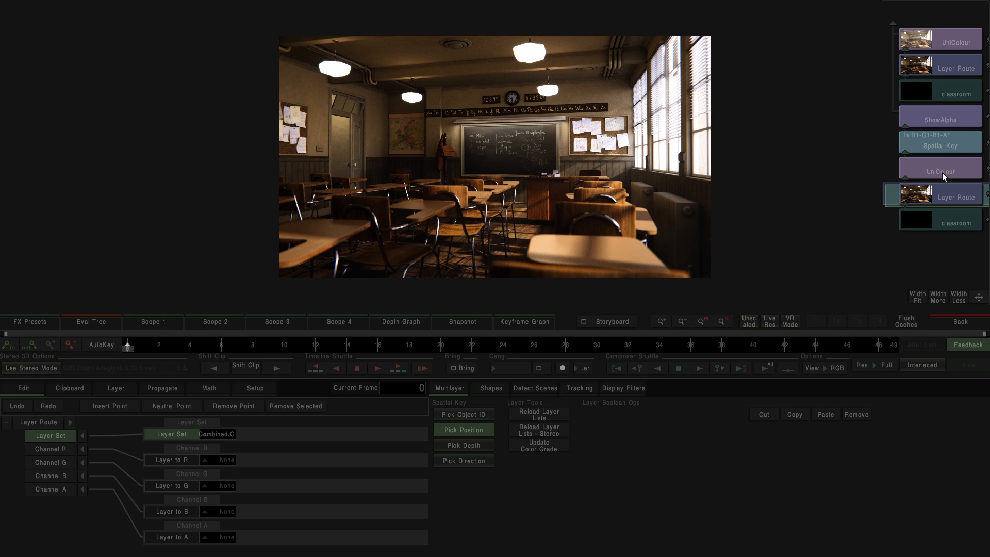
left_click(939, 171)
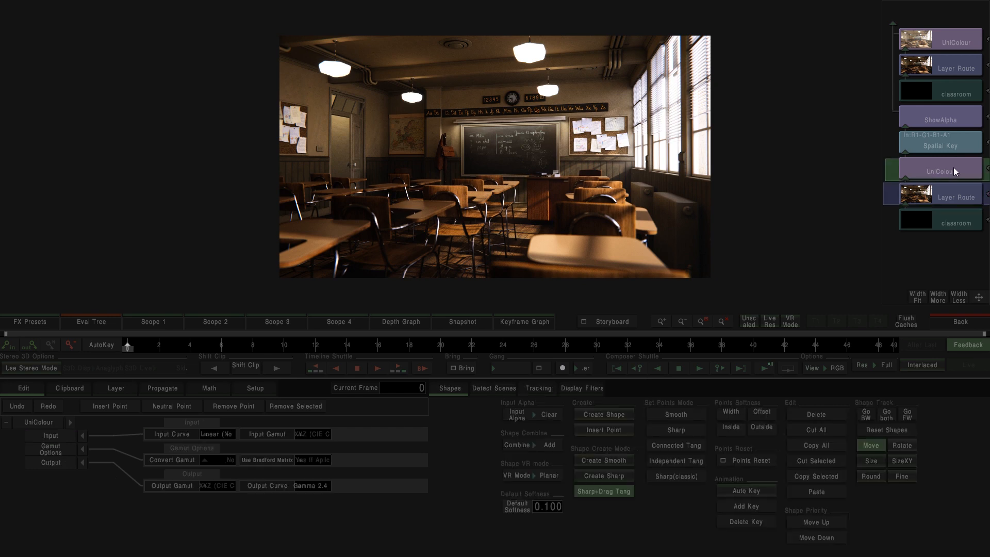
mouse_move(975, 173)
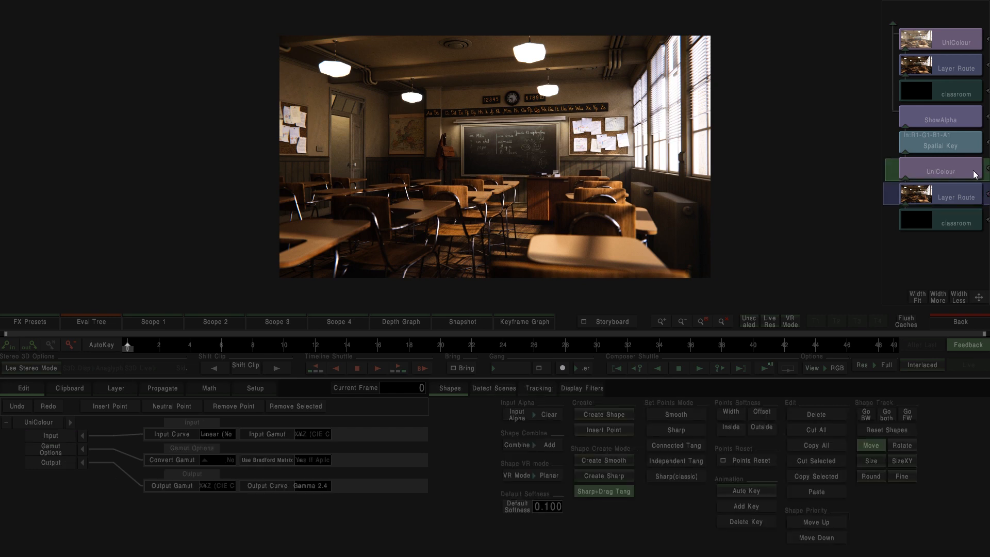
left_click(941, 171)
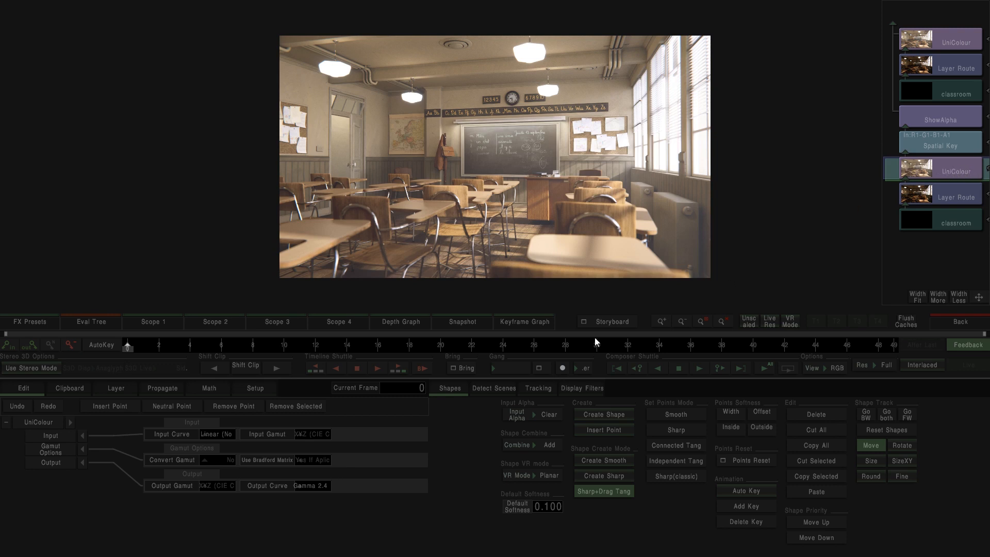
mouse_move(317, 498)
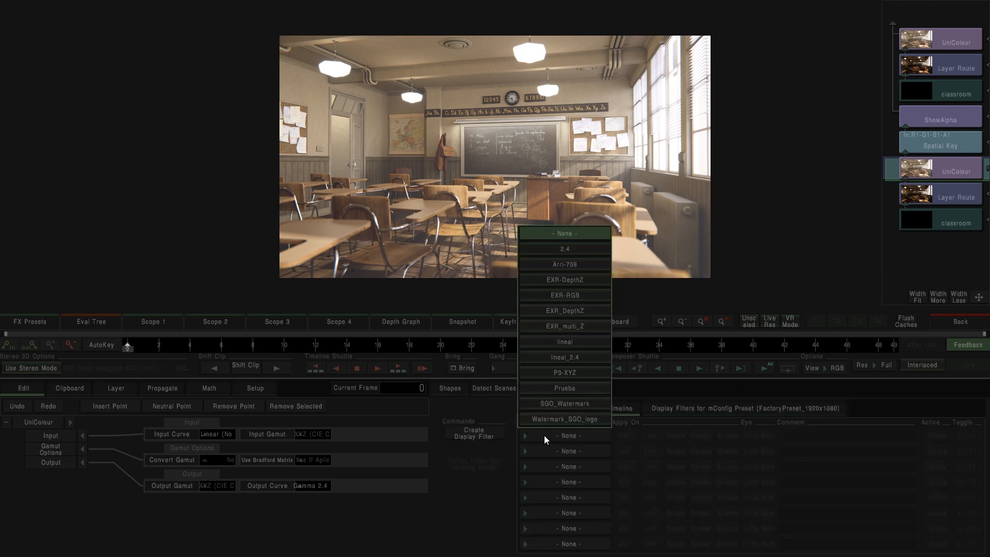
mouse_move(555, 326)
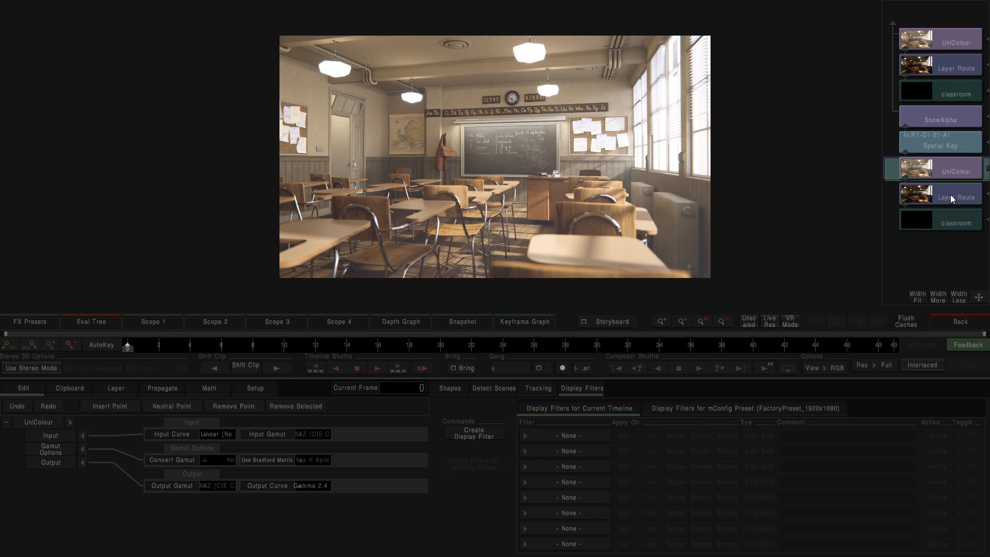
mouse_move(952, 175)
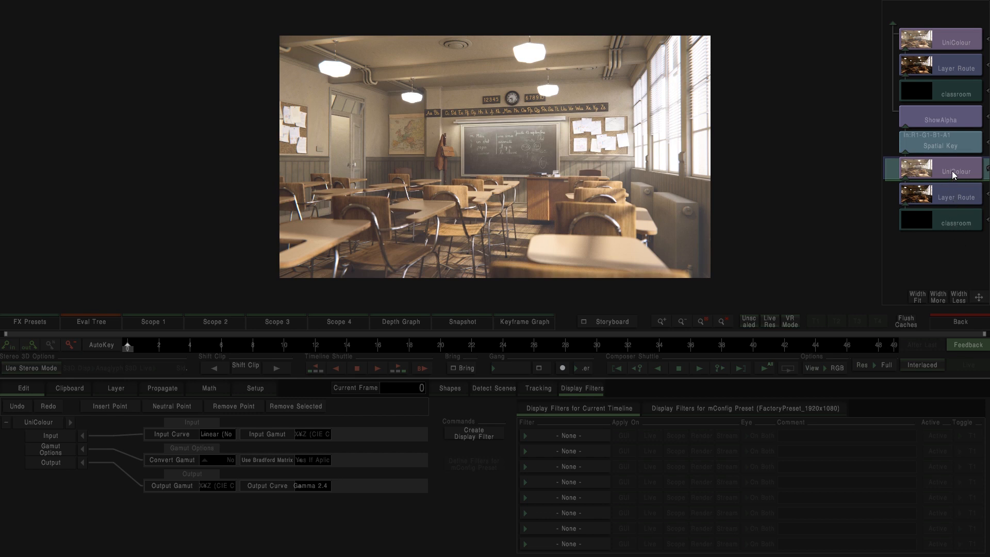
mouse_move(955, 145)
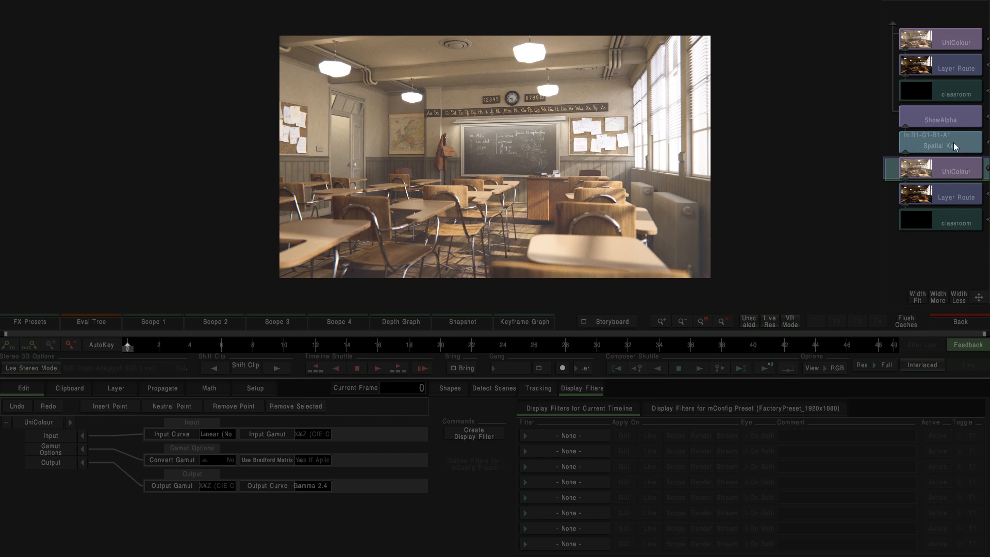
- Check the Spatial Key alpha channel, return to RGB view and select the ShowAlpha depth pass
left_click(941, 141)
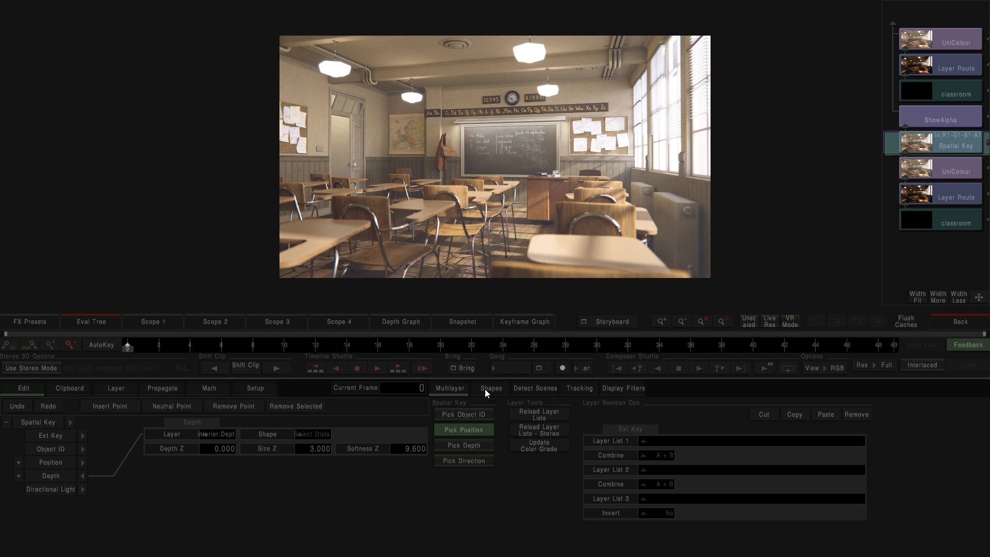
mouse_move(497, 478)
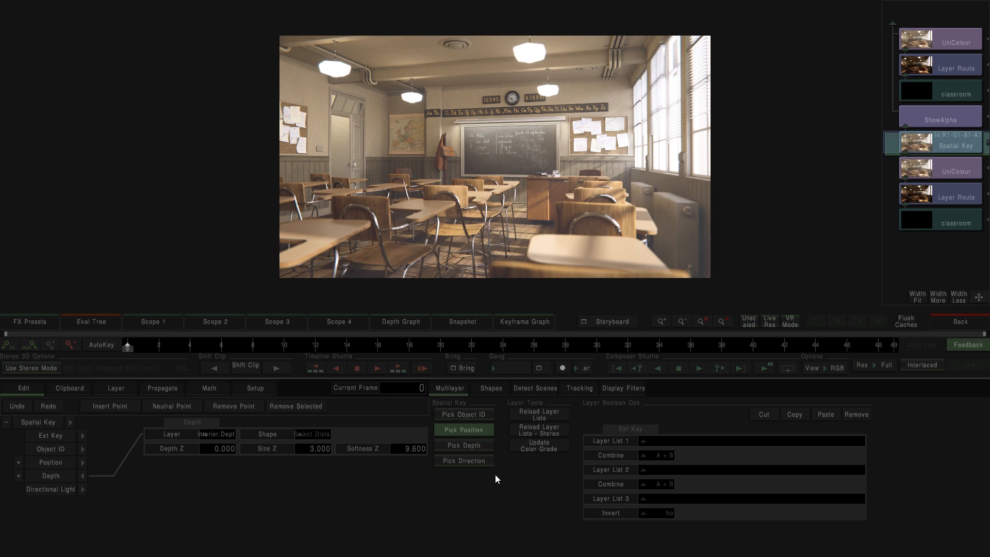
left_click(812, 368)
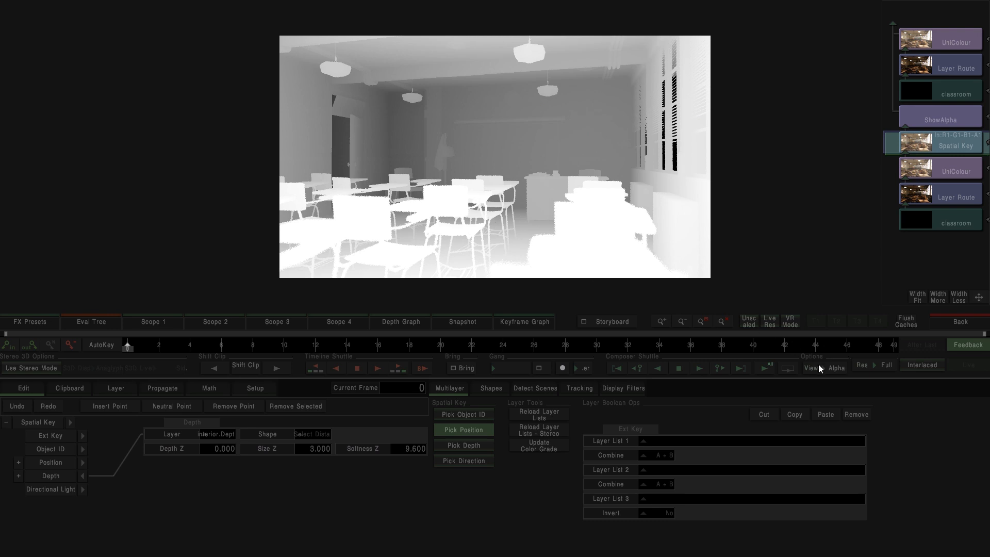
left_click(836, 368)
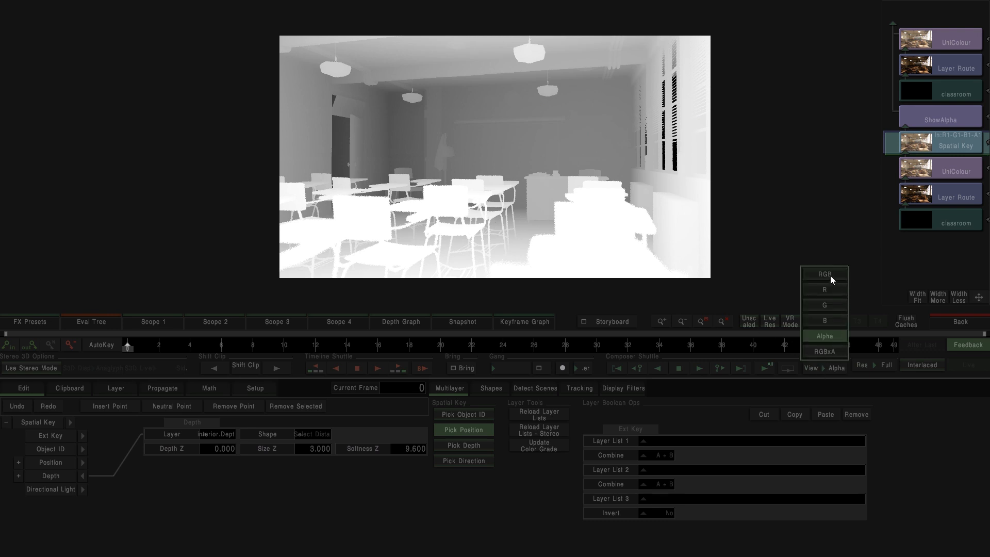
left_click(823, 273)
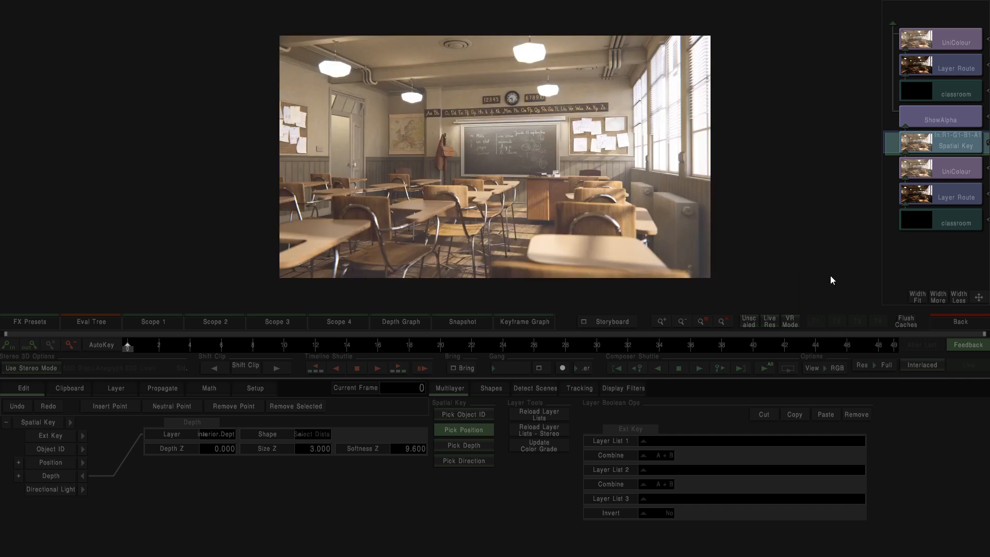
left_click(941, 120)
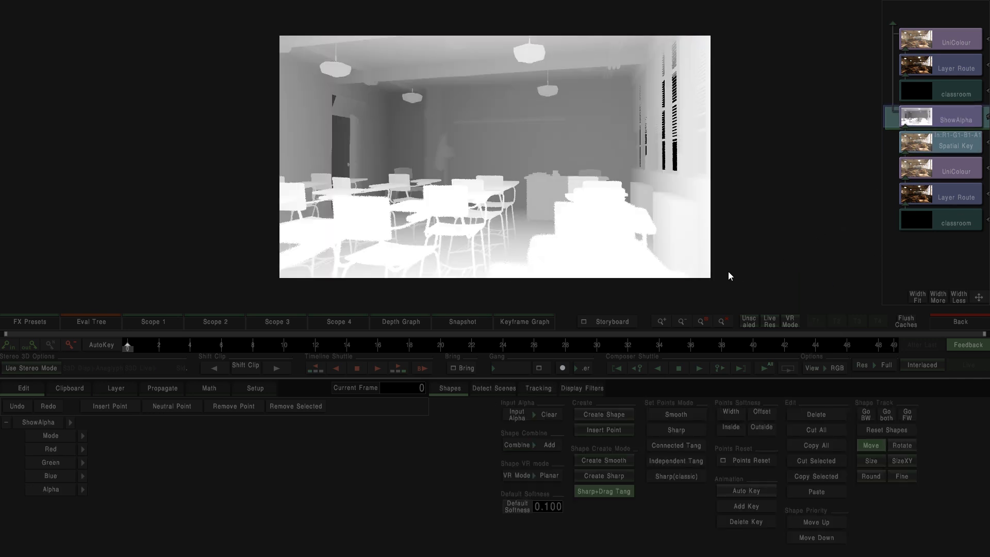
- Choose the EXR-DepthZ display filter for the current timeline
left_click(581, 388)
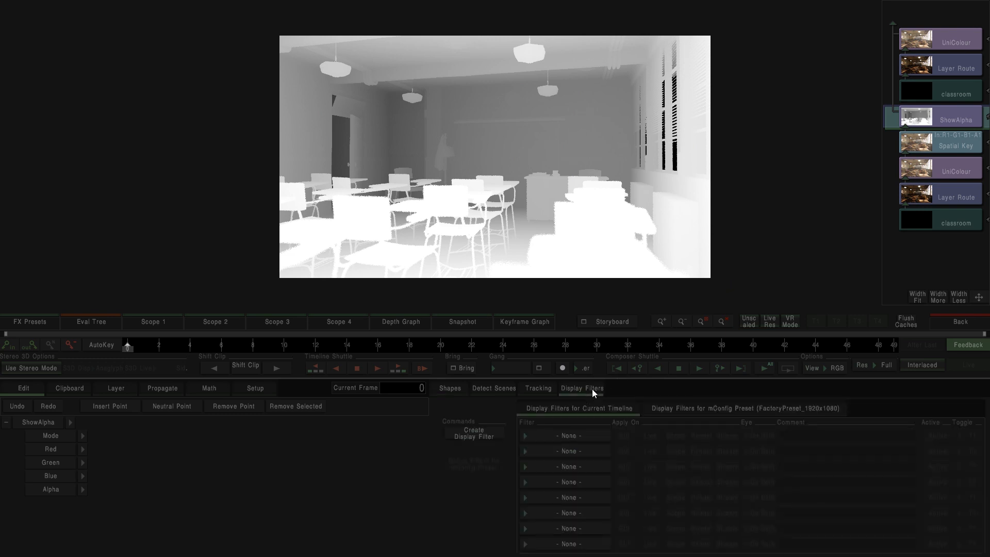
left_click(564, 435)
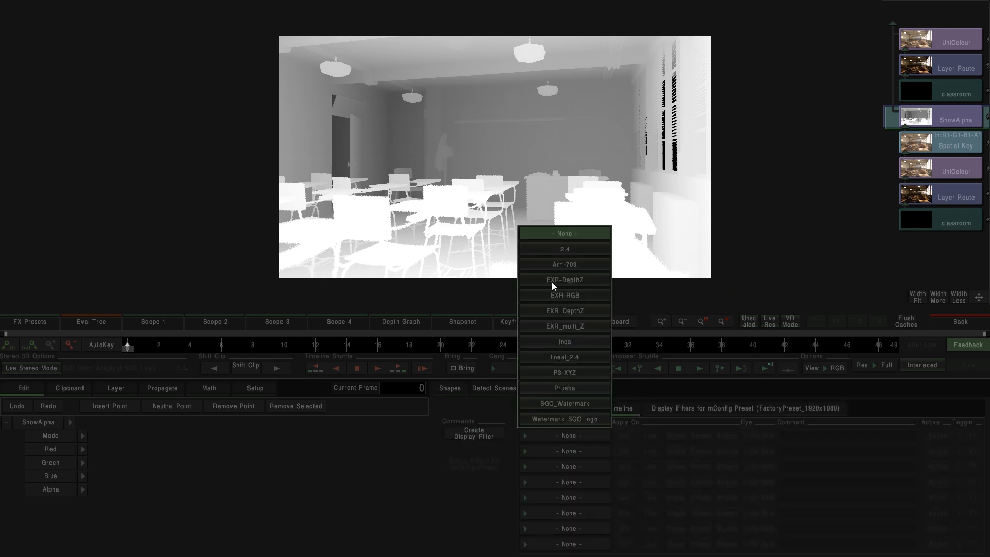
left_click(441, 471)
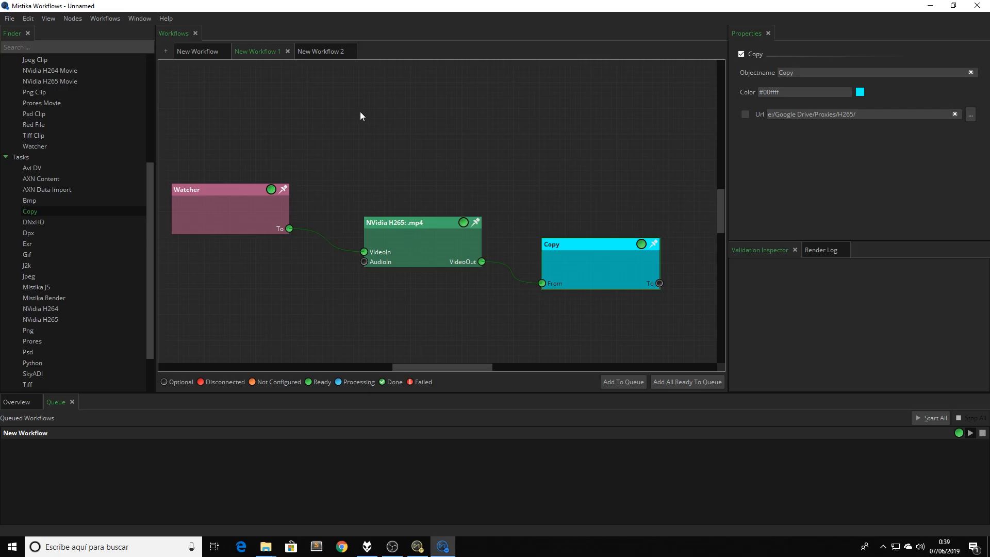
- Review the Watcher and Exr node properties in New Workflow 2
left_click(321, 52)
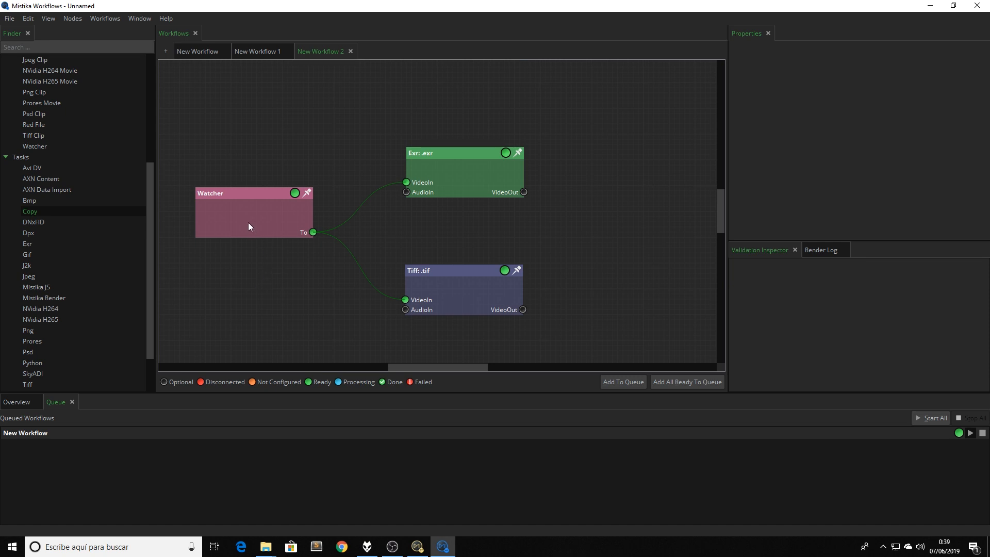
left_click(253, 211)
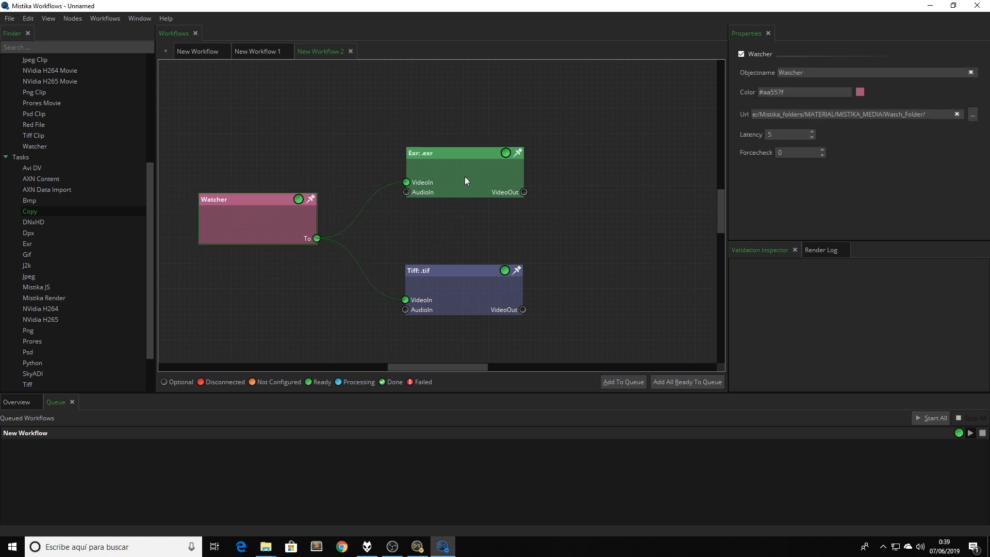
left_click(461, 168)
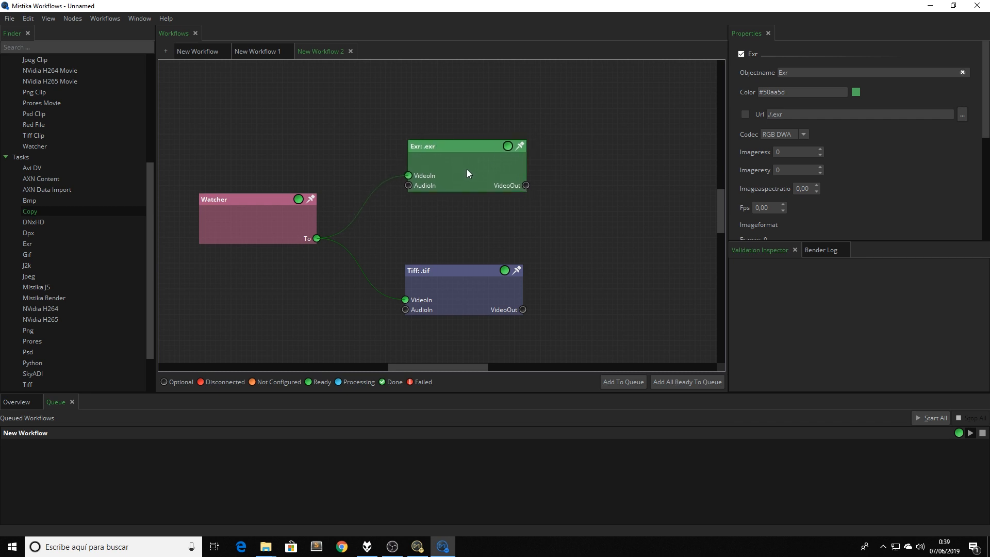
mouse_move(465, 218)
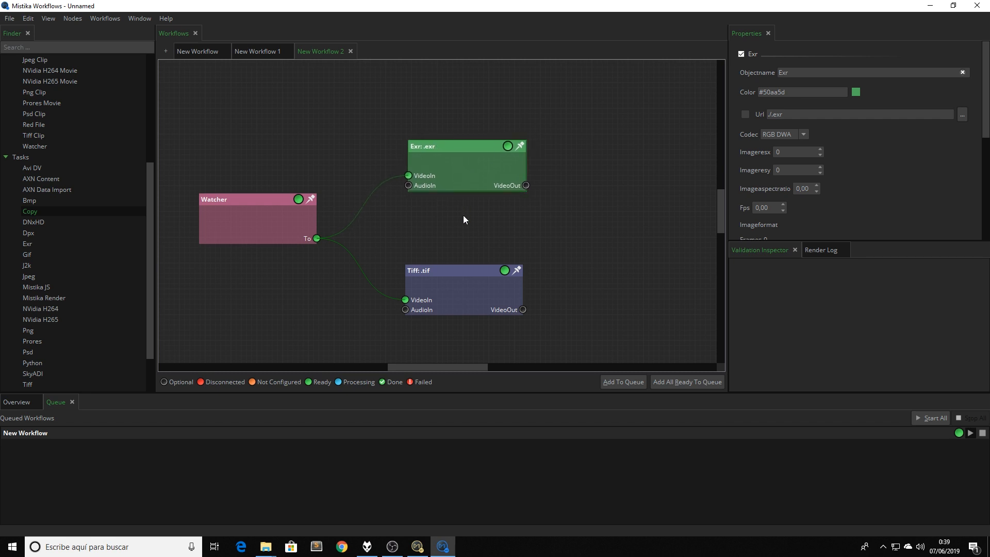
mouse_move(764, 145)
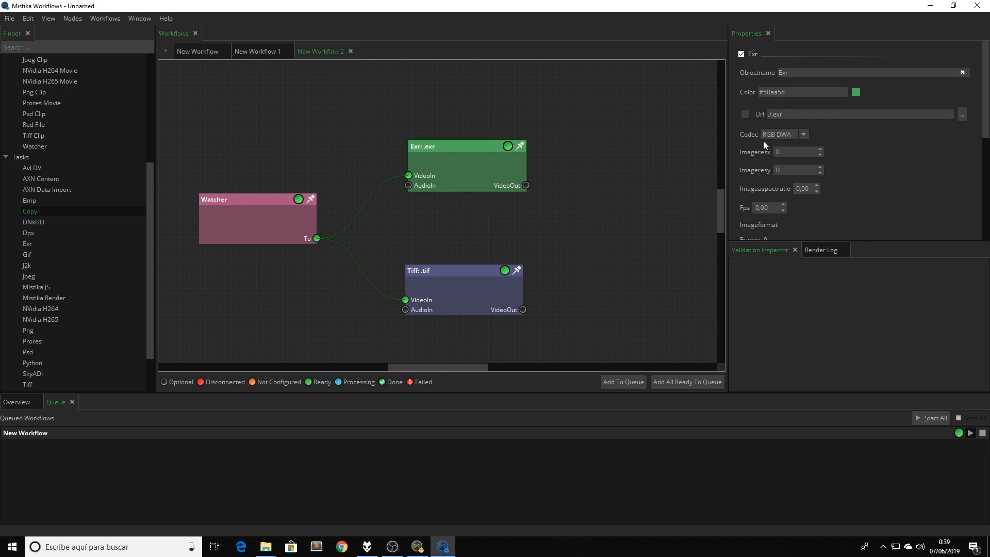
mouse_move(784, 141)
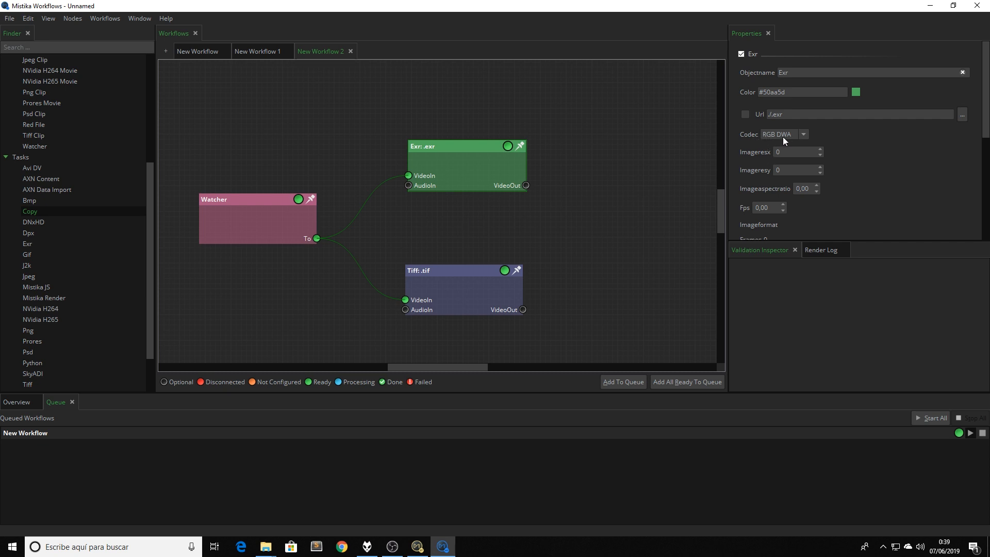
mouse_move(756, 158)
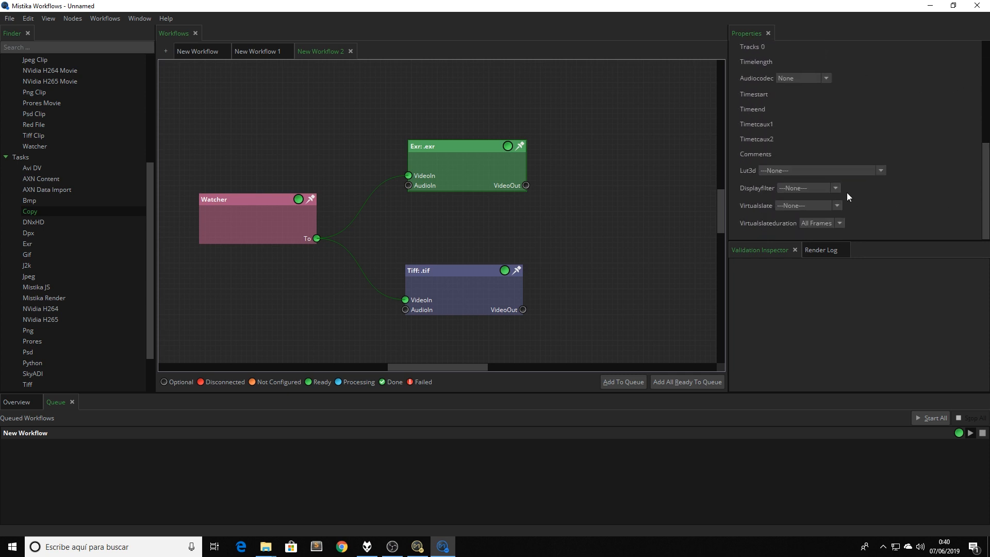
- Set the Exr node's Displayfilter property to EXR-DepthZ
left_click(806, 188)
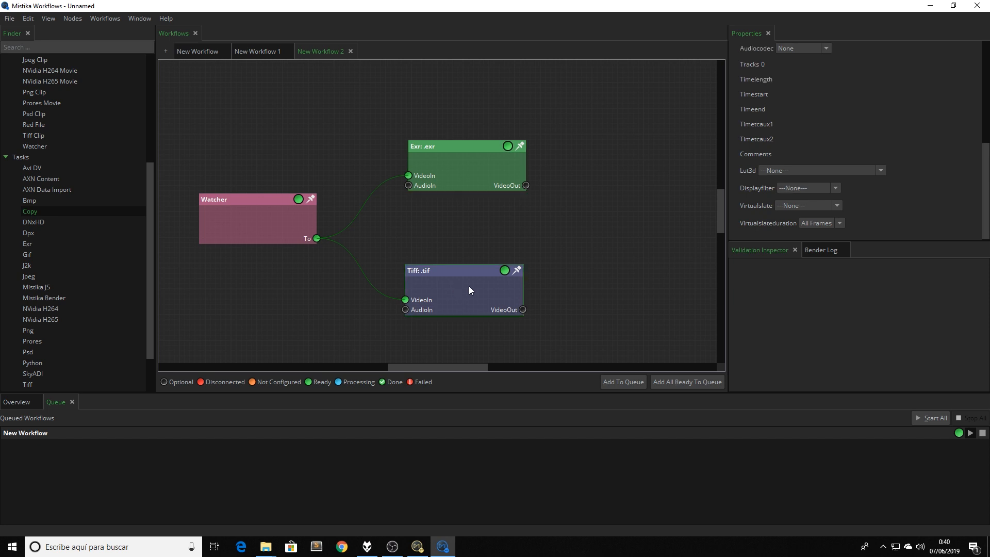
left_click(834, 187)
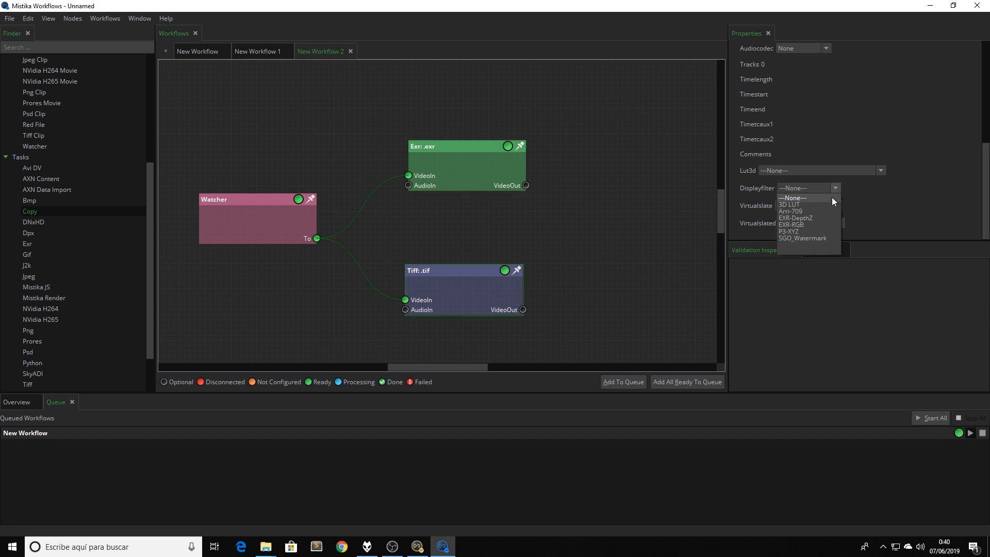
left_click(796, 217)
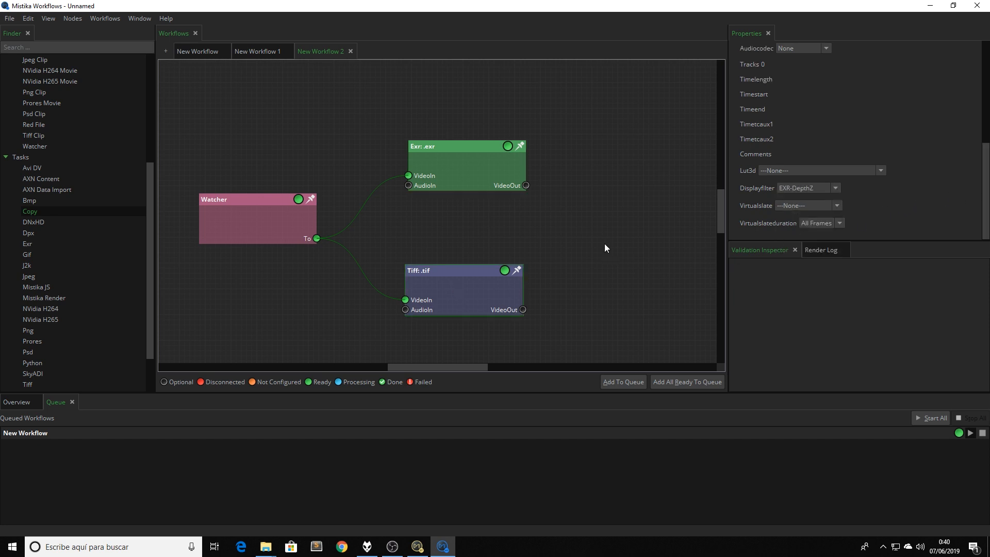
mouse_move(265, 547)
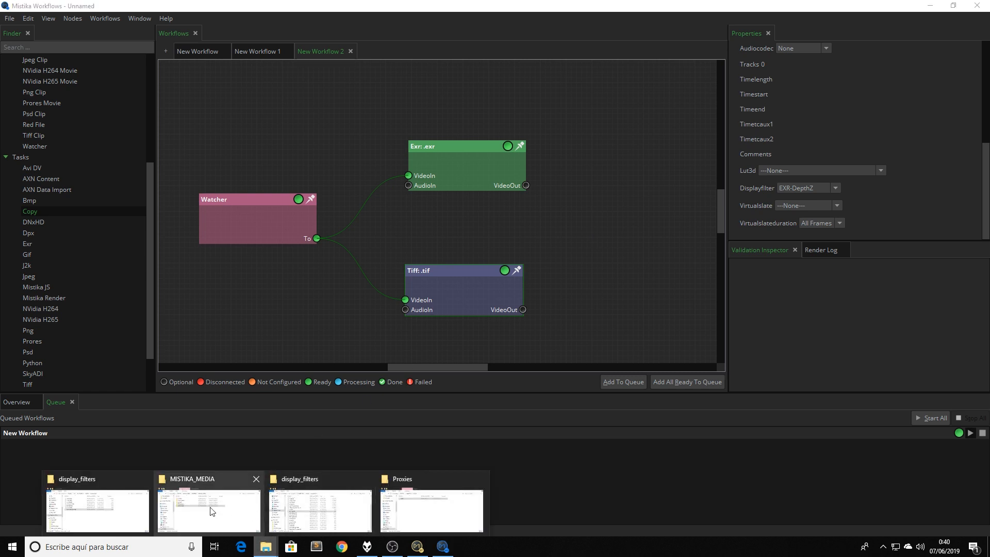
- Add New Workflow 2 to the render queue and review the Watcher node's properties
left_click(208, 511)
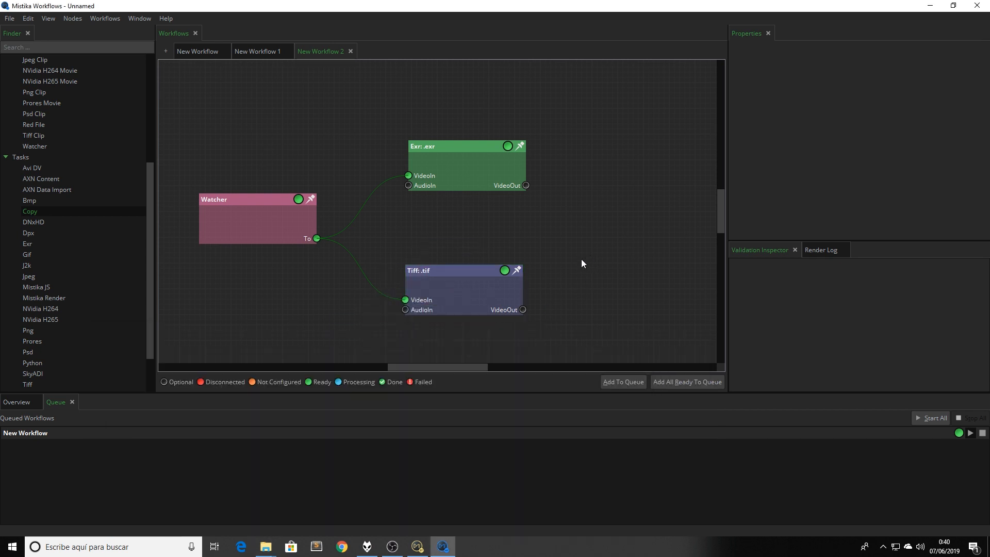
mouse_move(623, 382)
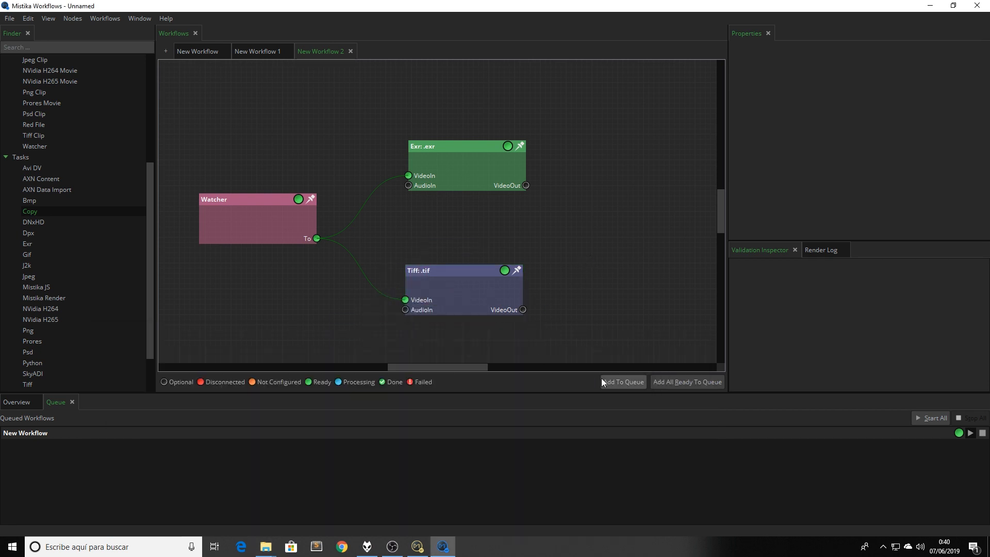
left_click(623, 382)
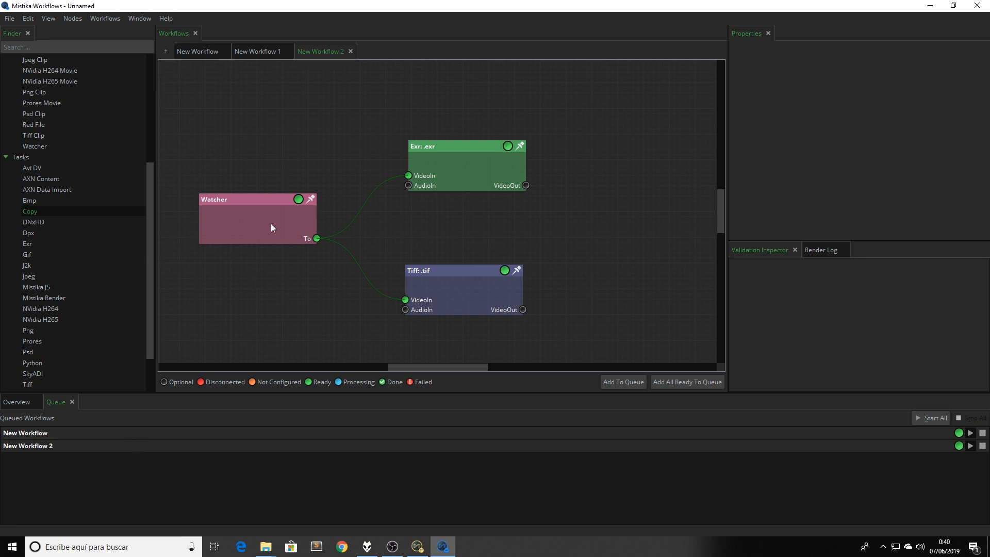
left_click(256, 217)
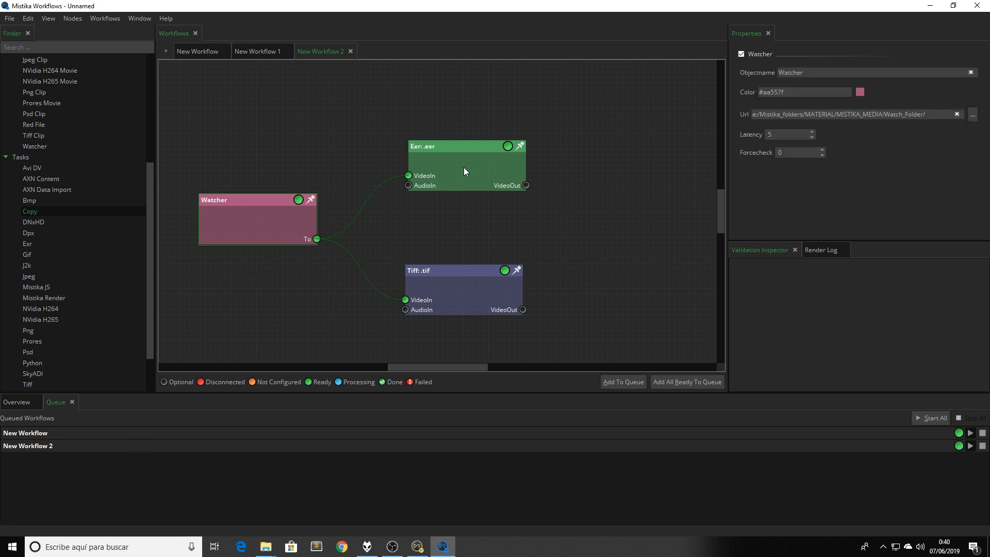